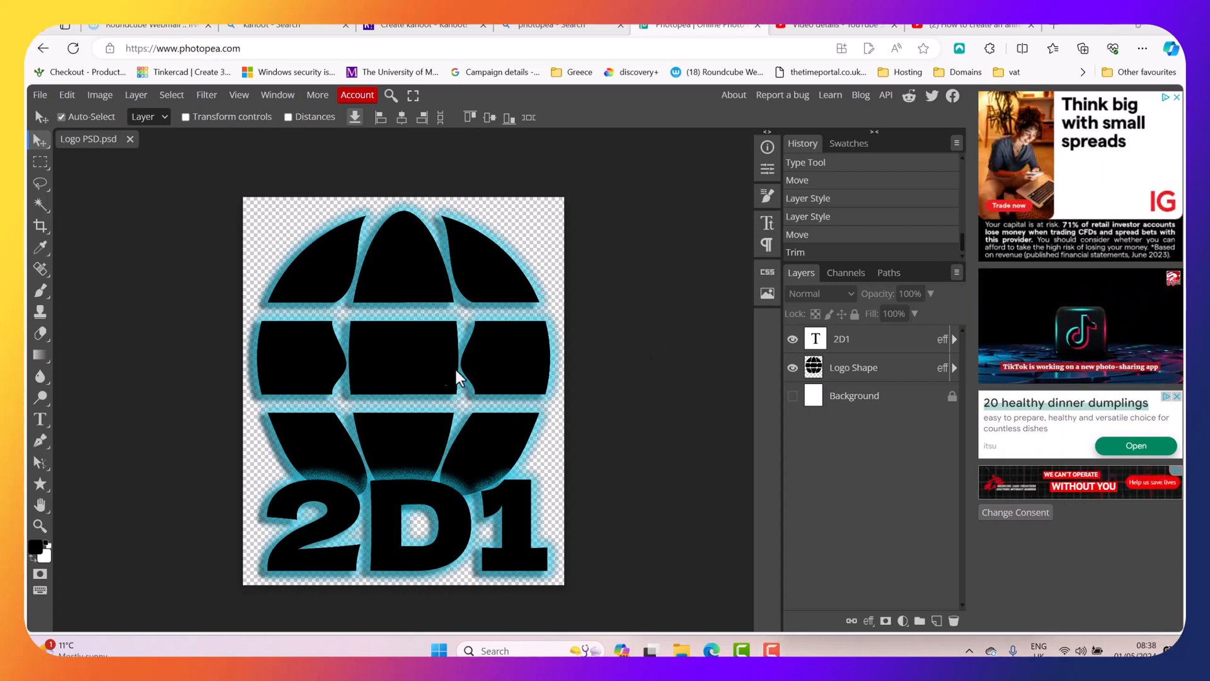
mouse_move(431, 344)
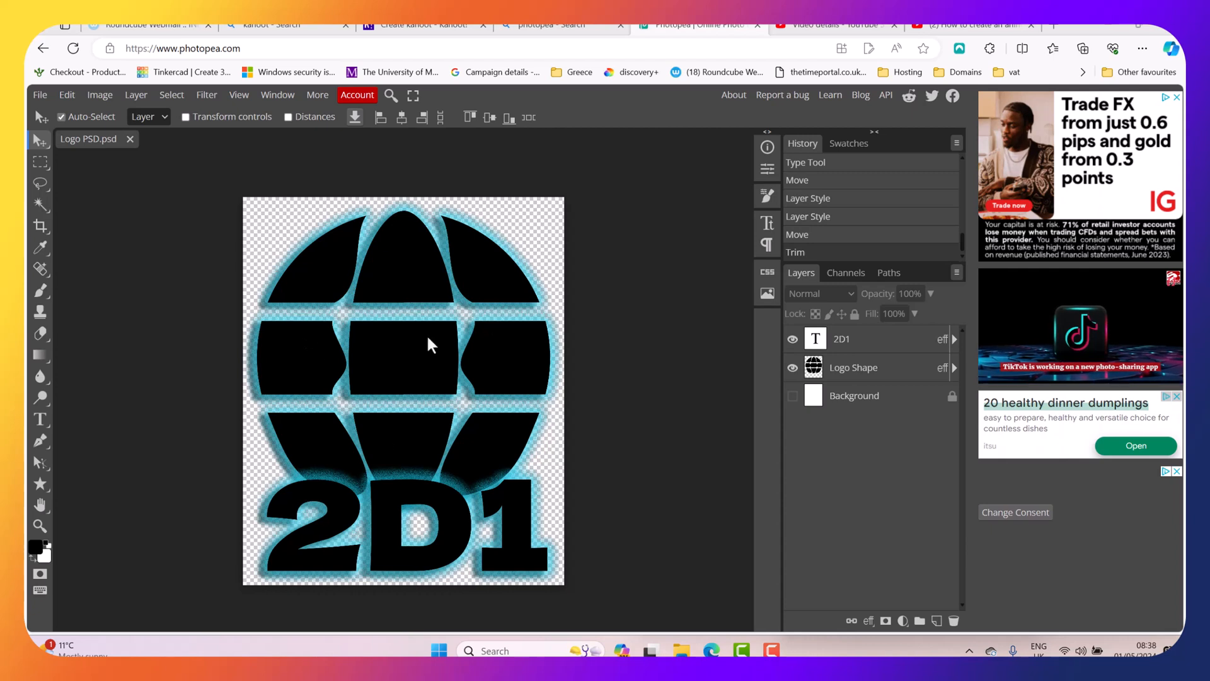
mouse_move(378, 421)
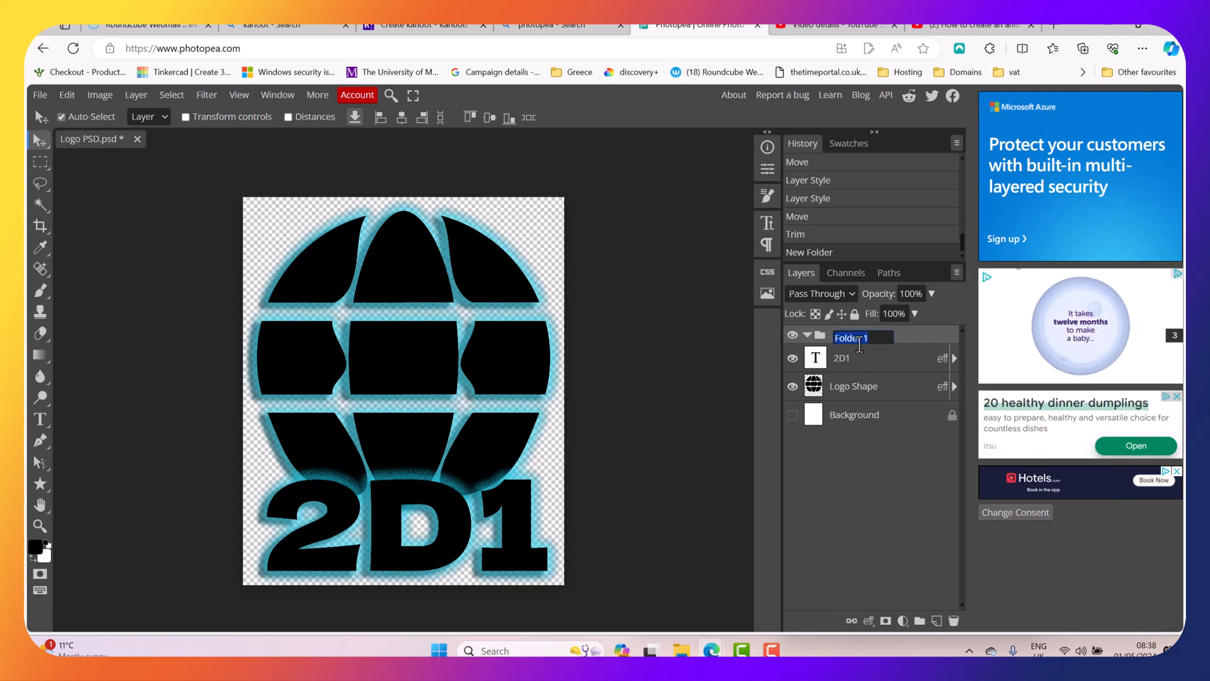
- Name the new layer group _a_Frame1,10 and confirm it
type("a")
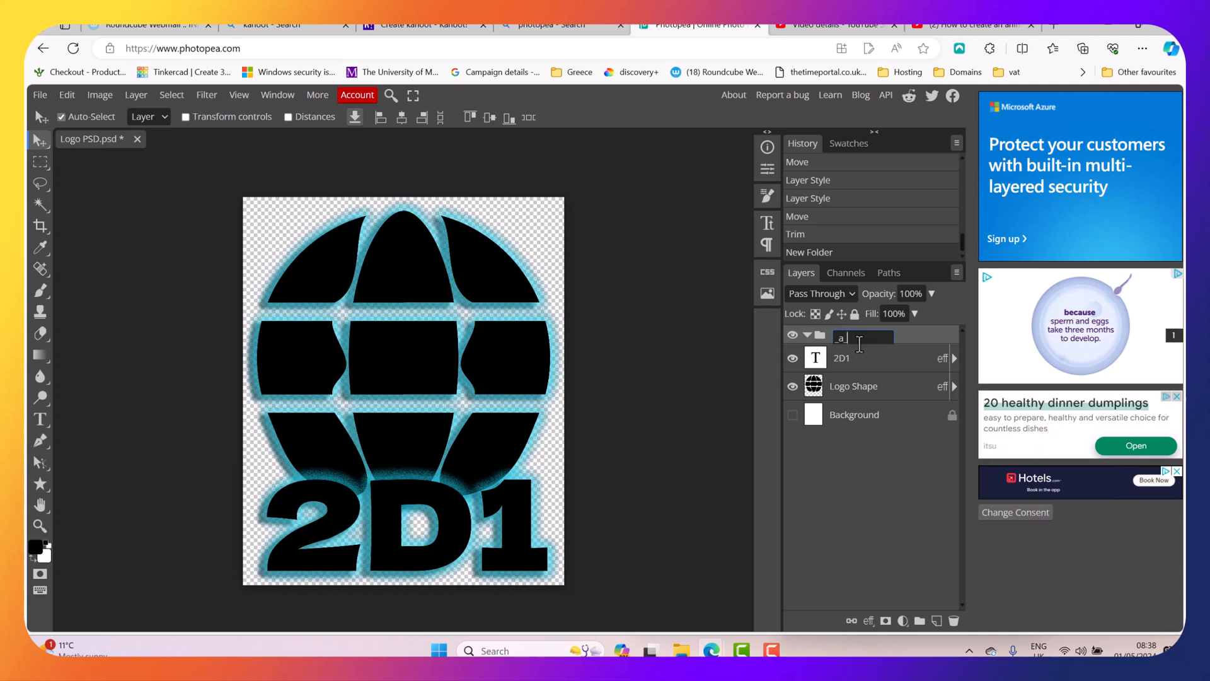
type("_Frame1,")
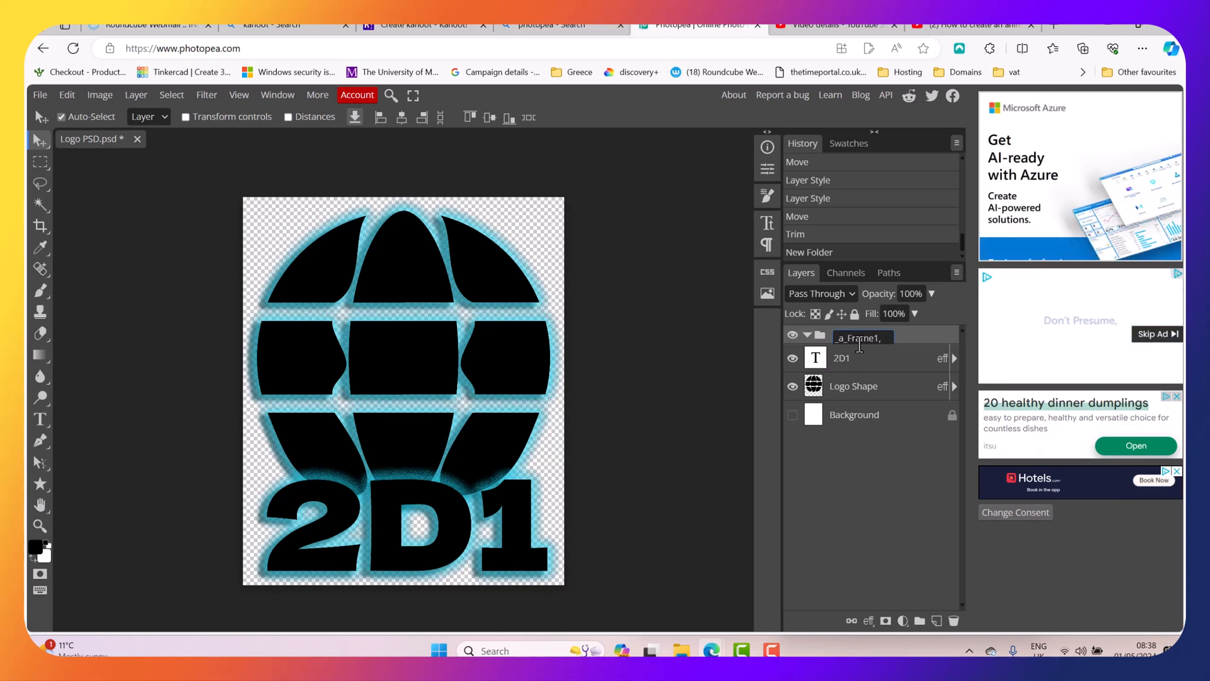
type("10")
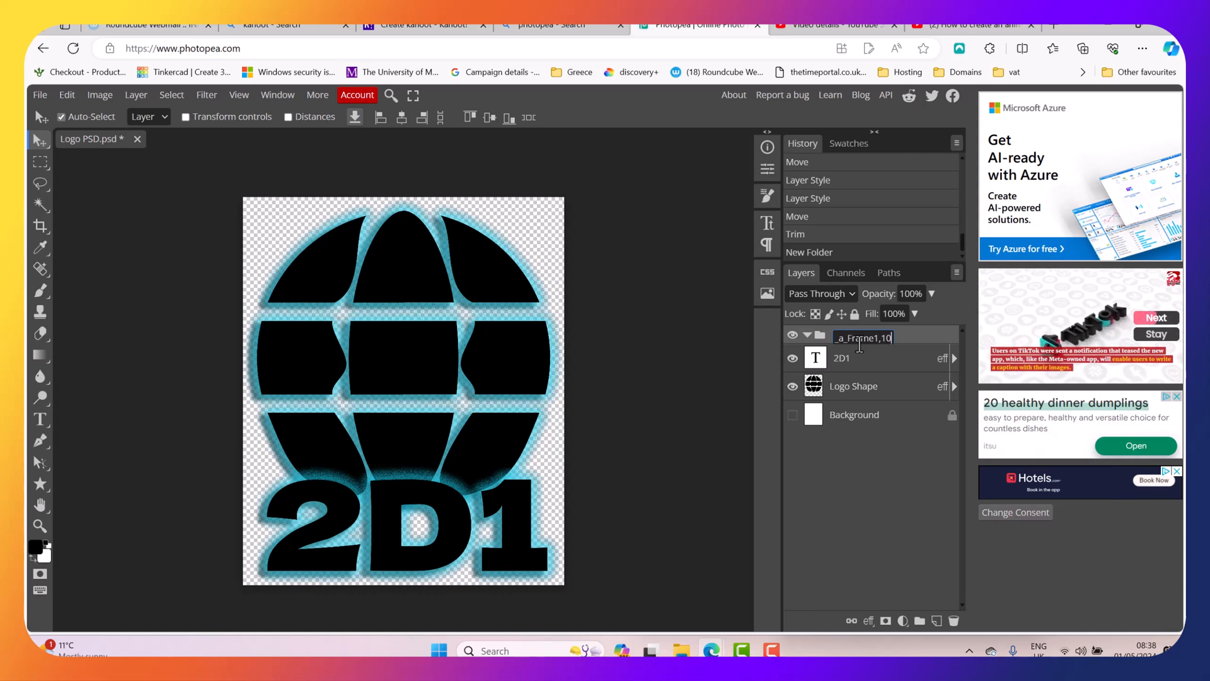
key("Enter")
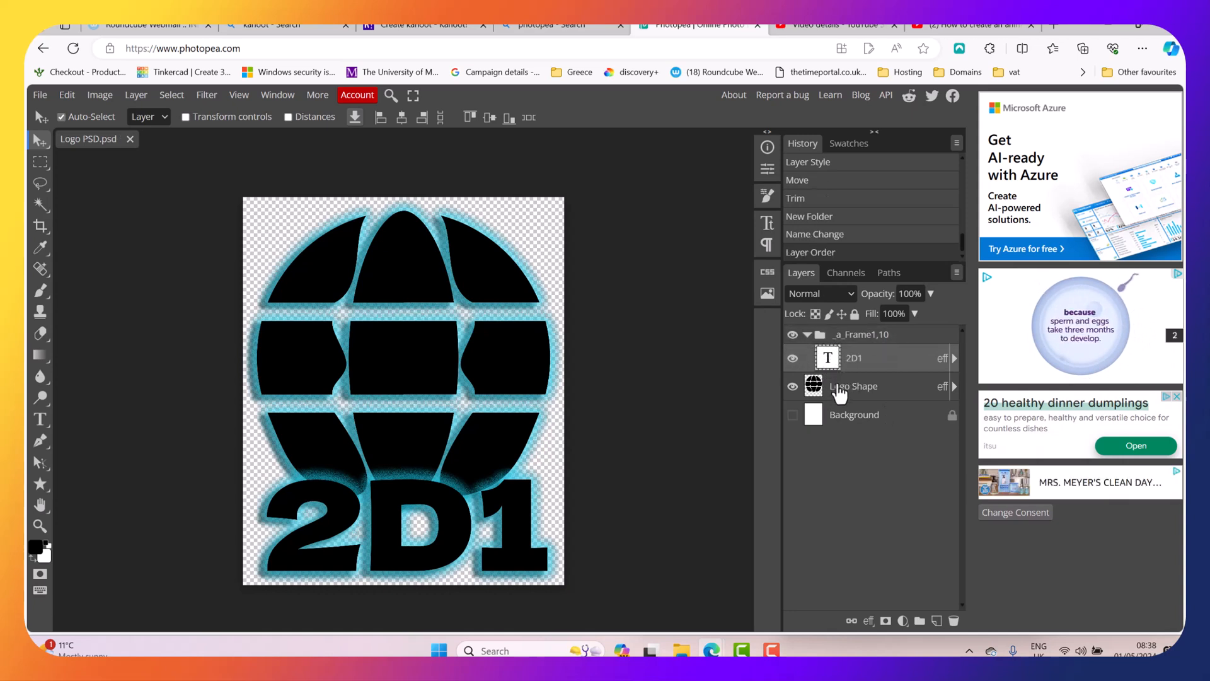
- Move the Logo Shape layer into _a_Frame1,10 and collapse the group
left_click(858, 386)
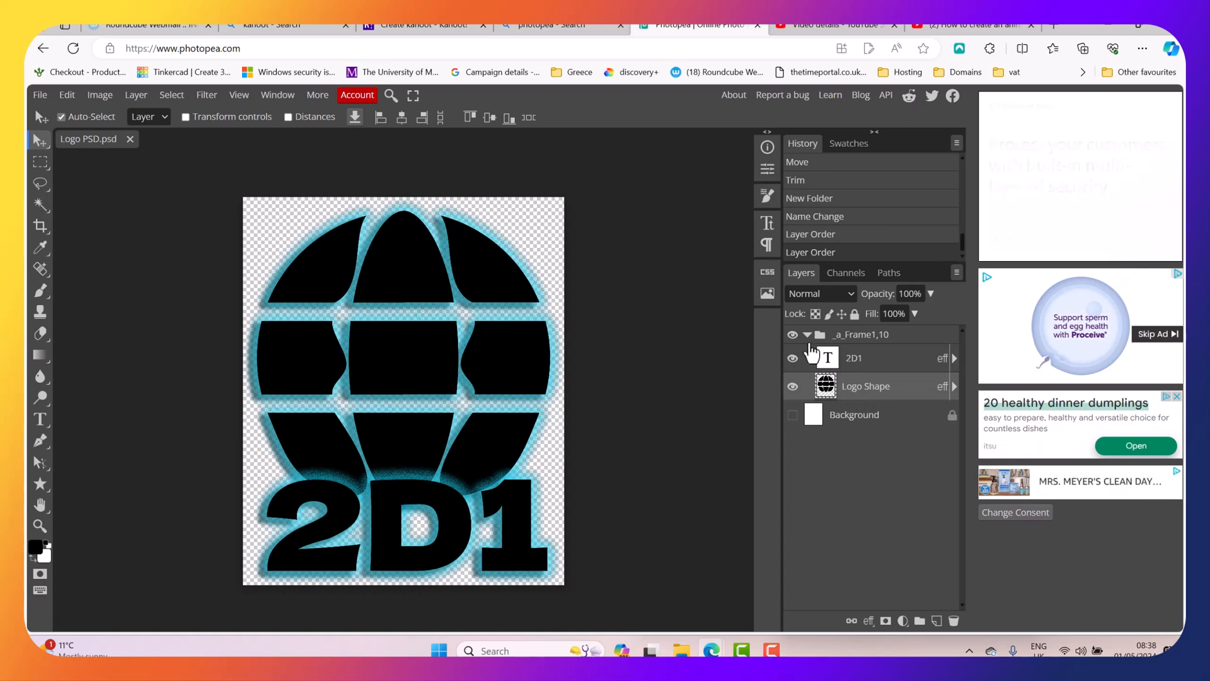
left_click(807, 334)
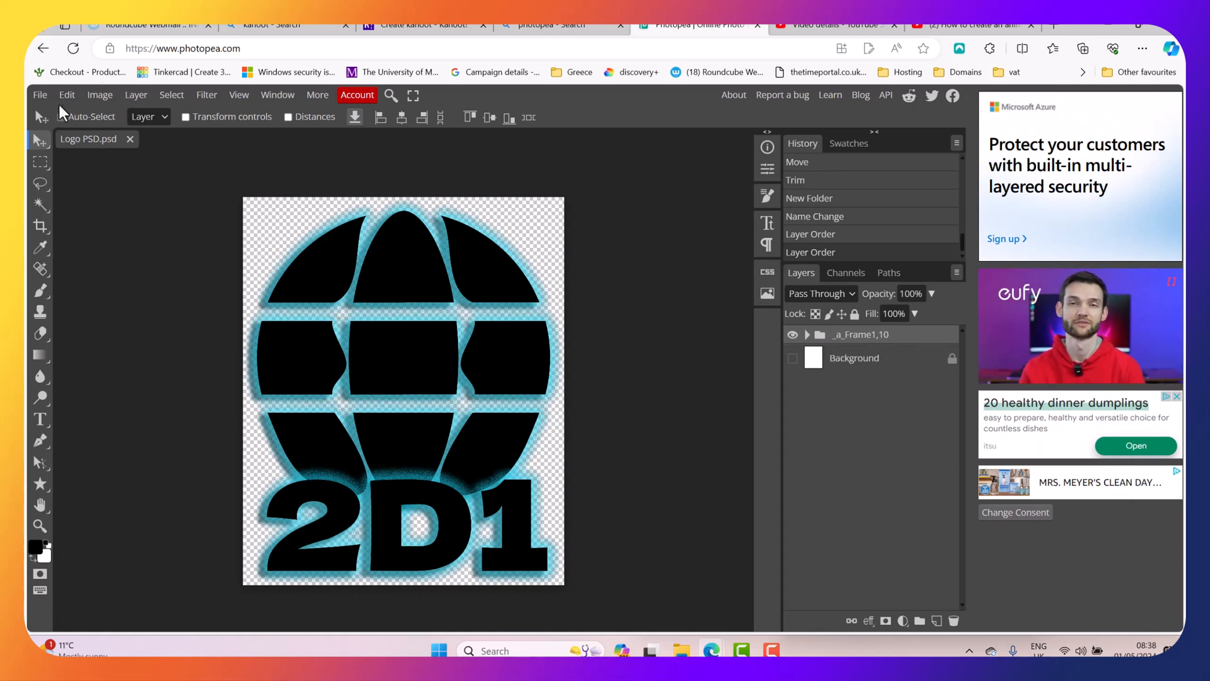
- Free Transform the _a_Frame1,10 group down to about 76% size, centred with margin
left_click(66, 94)
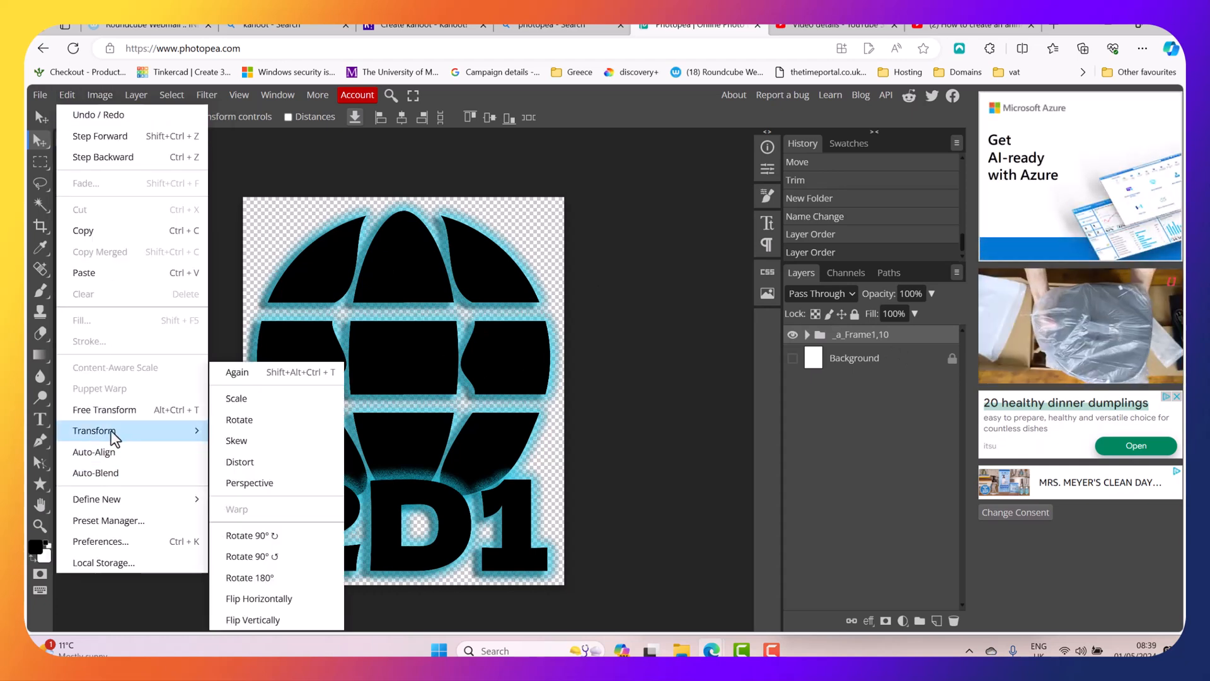
left_click(105, 409)
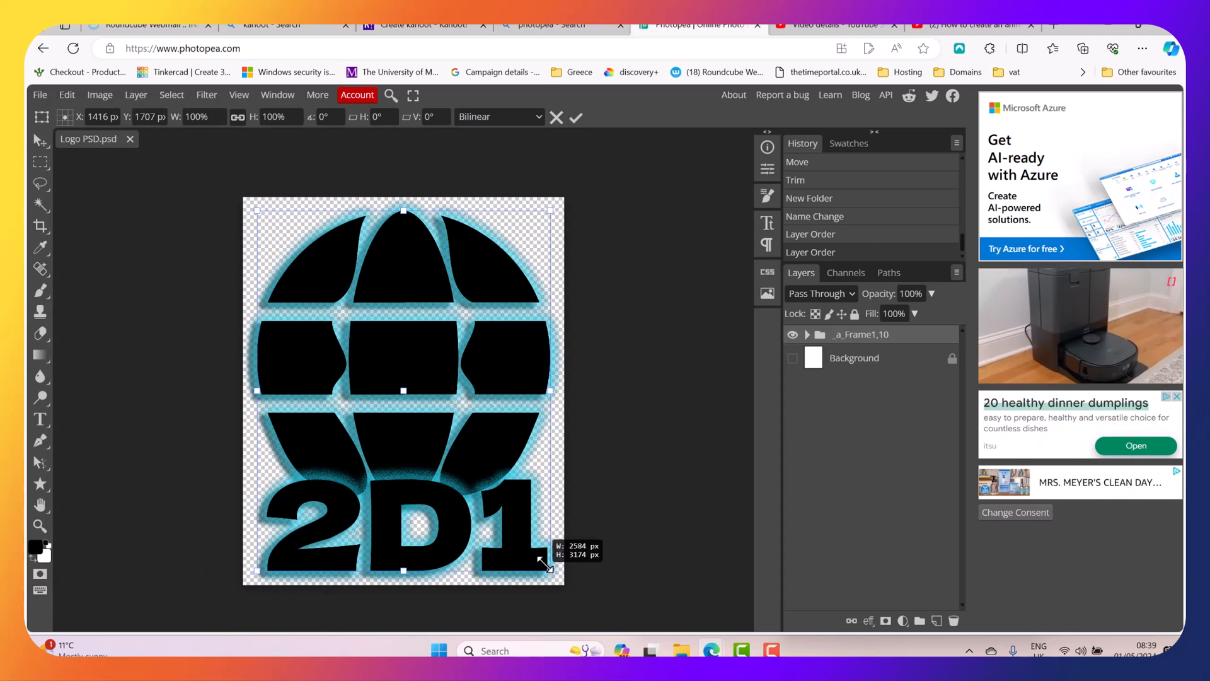
left_click_drag(549, 565, 528, 551)
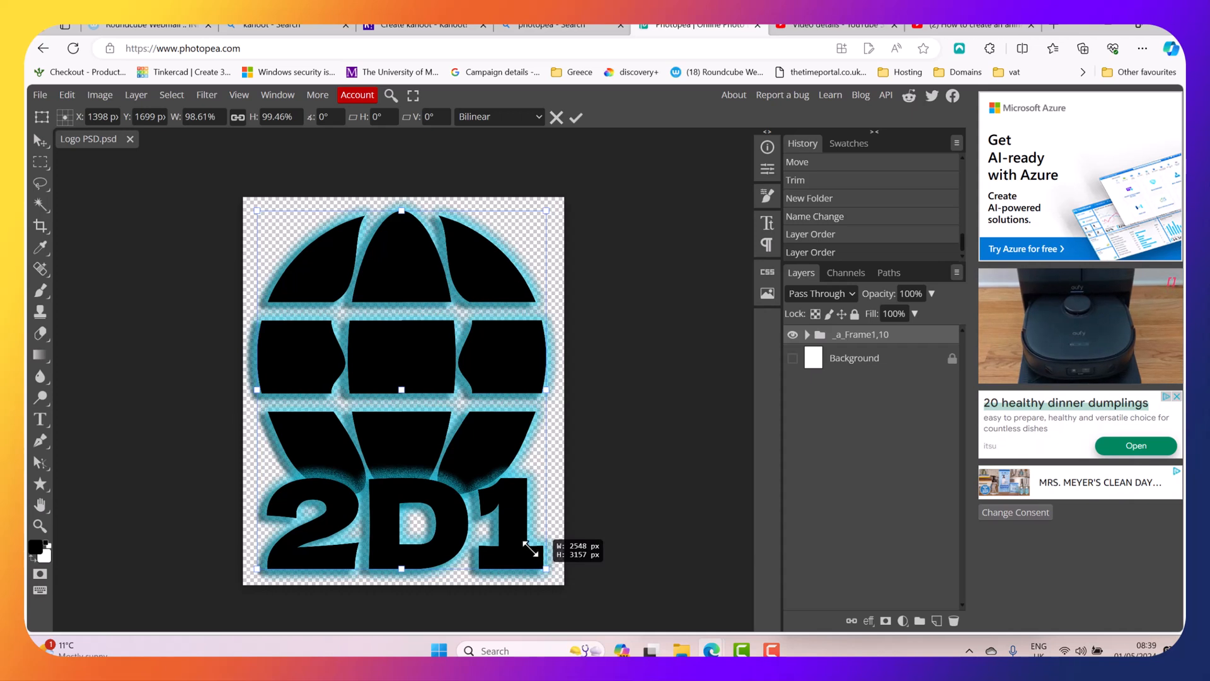
left_click_drag(545, 543, 509, 525)
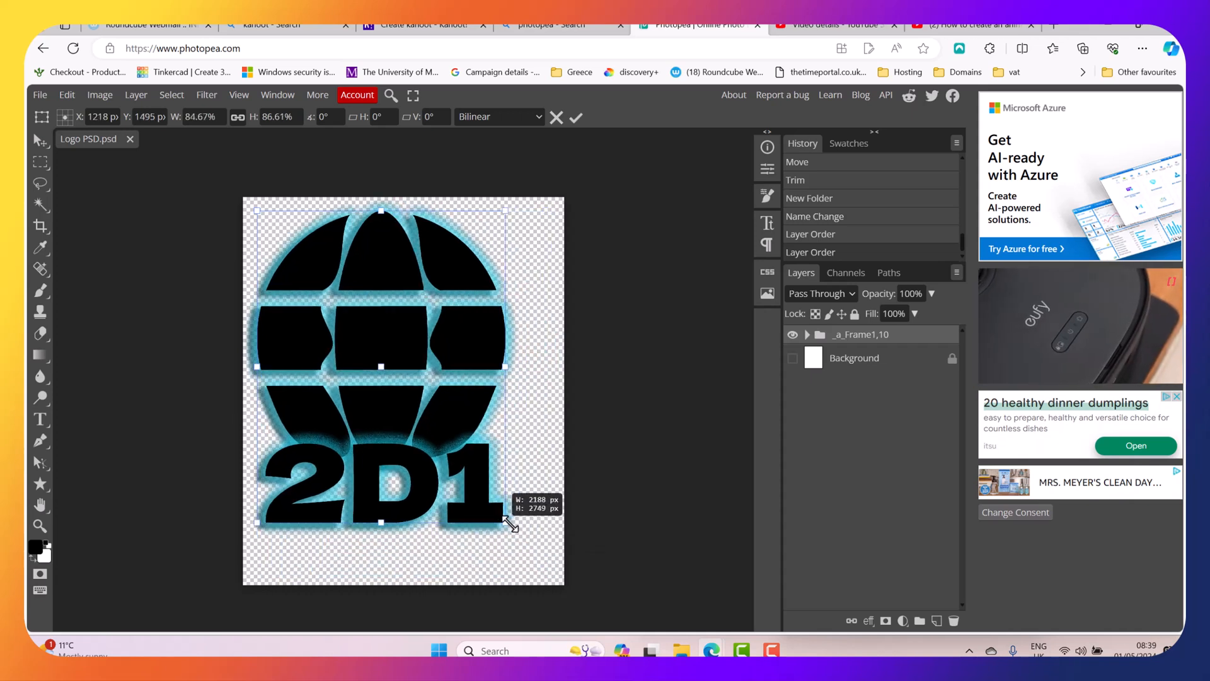
left_click_drag(509, 523, 519, 537)
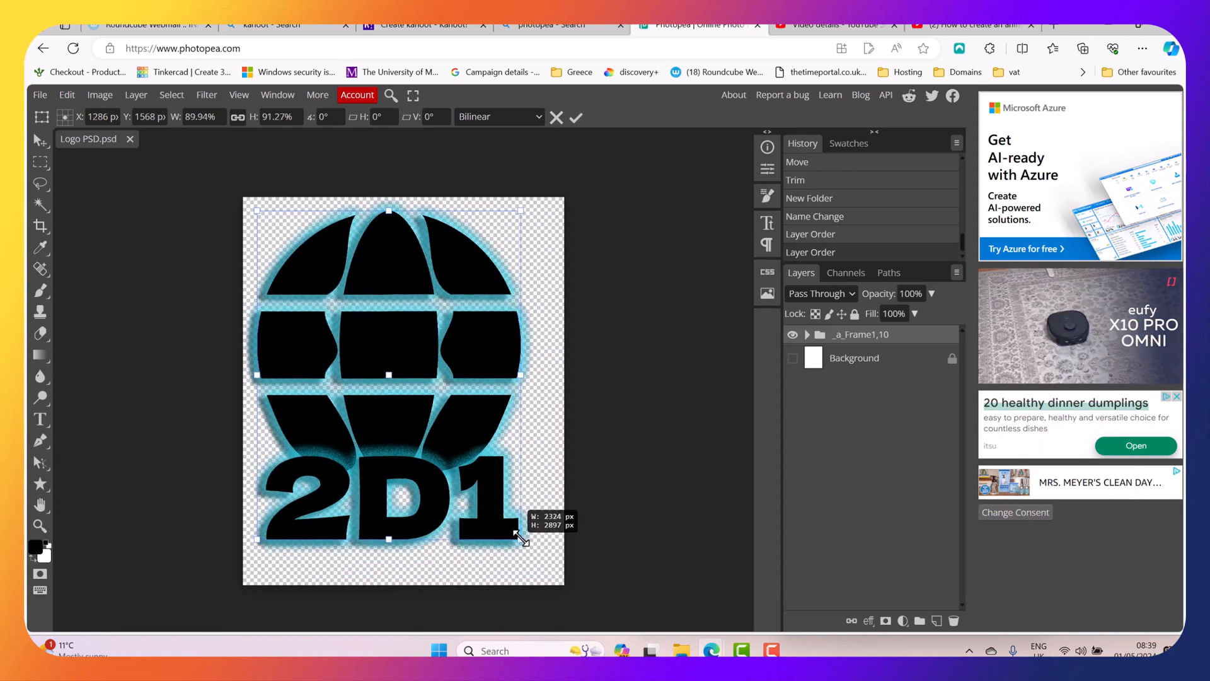
left_click_drag(521, 541, 513, 523)
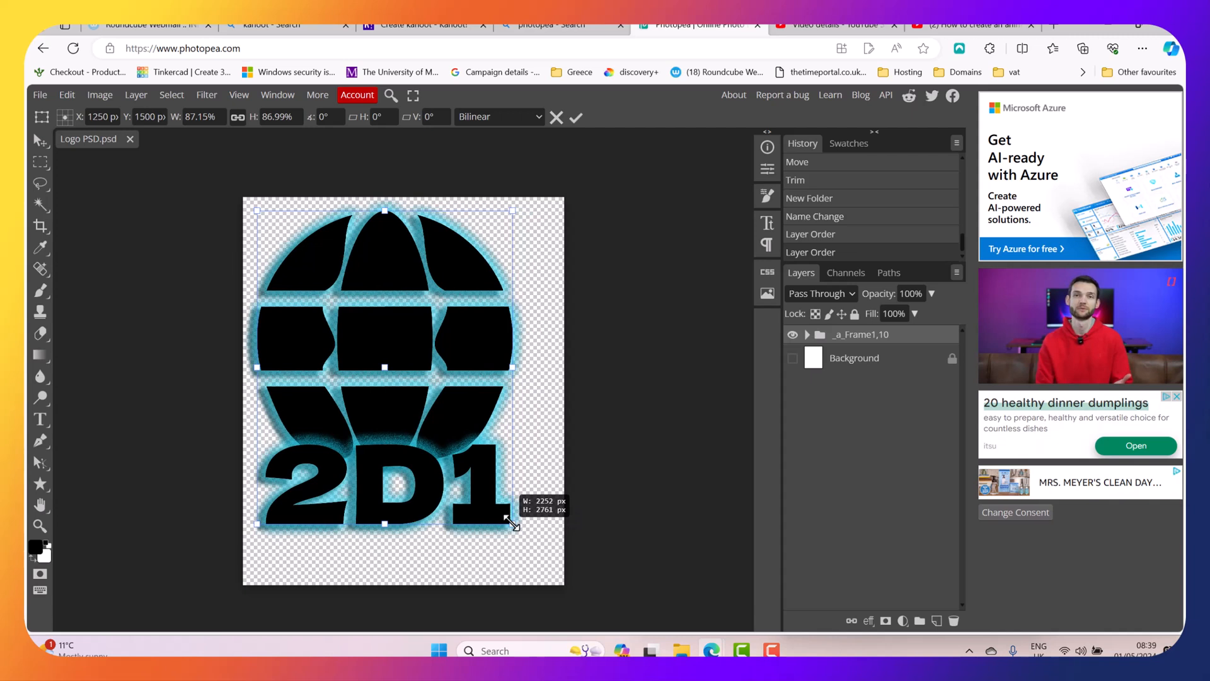
left_click_drag(513, 520, 509, 517)
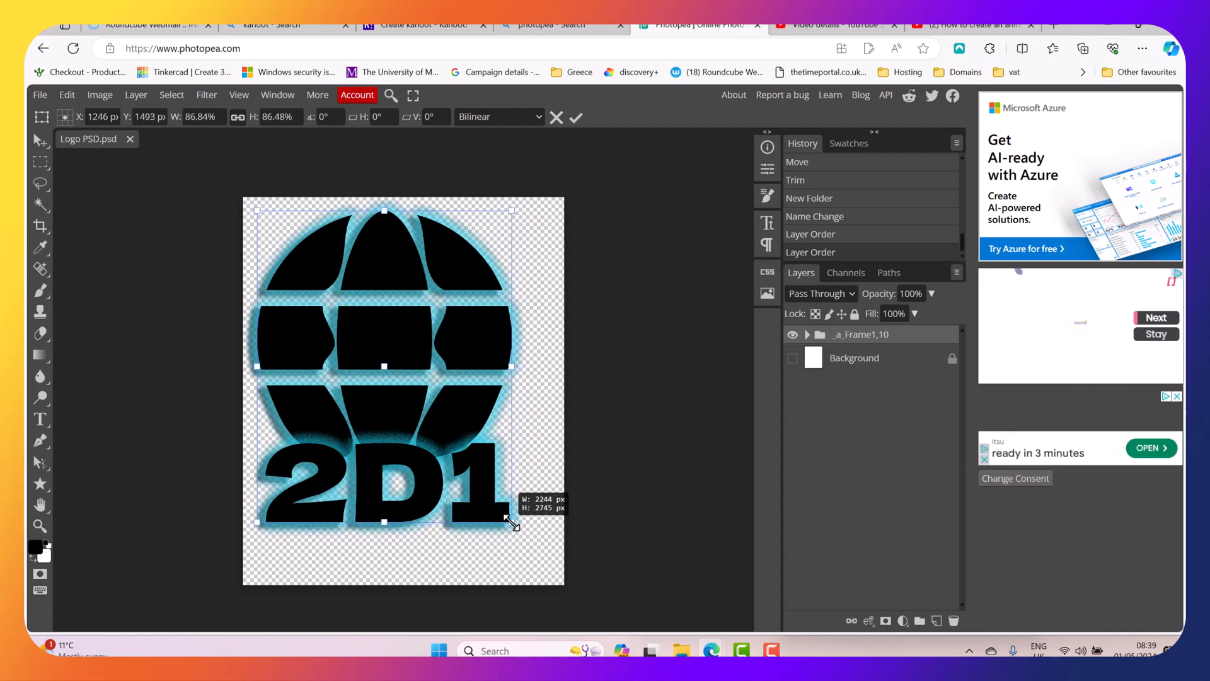
left_click_drag(513, 521, 516, 528)
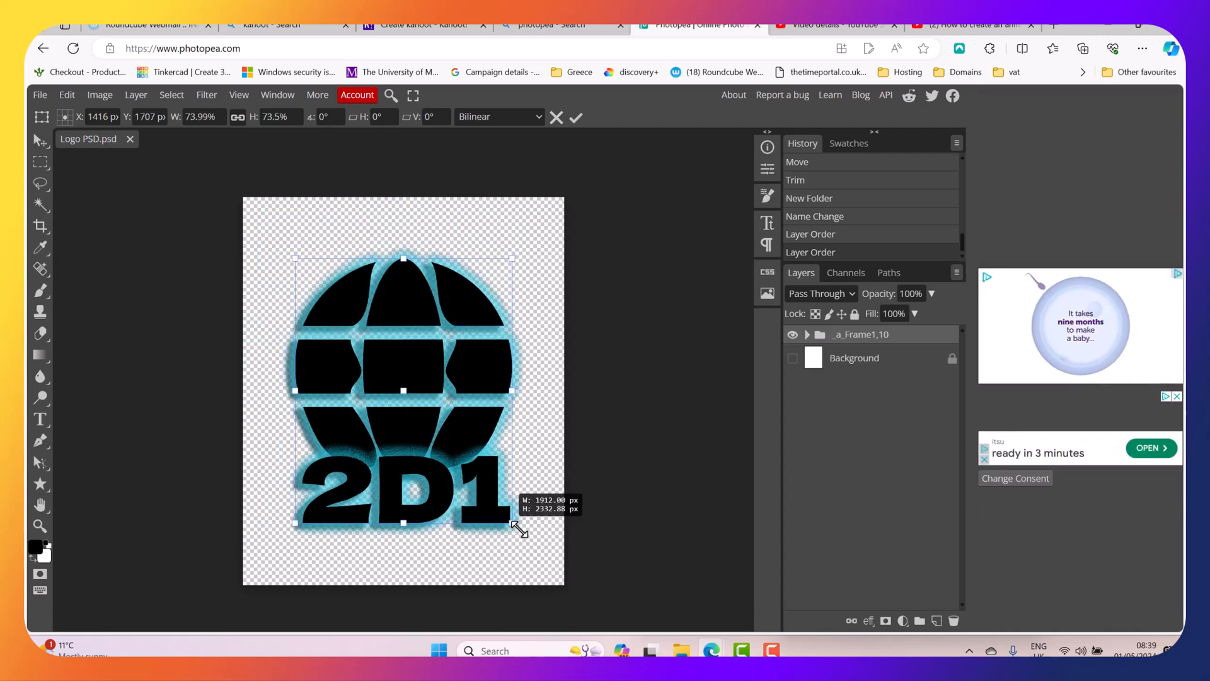
left_click_drag(518, 526, 522, 528)
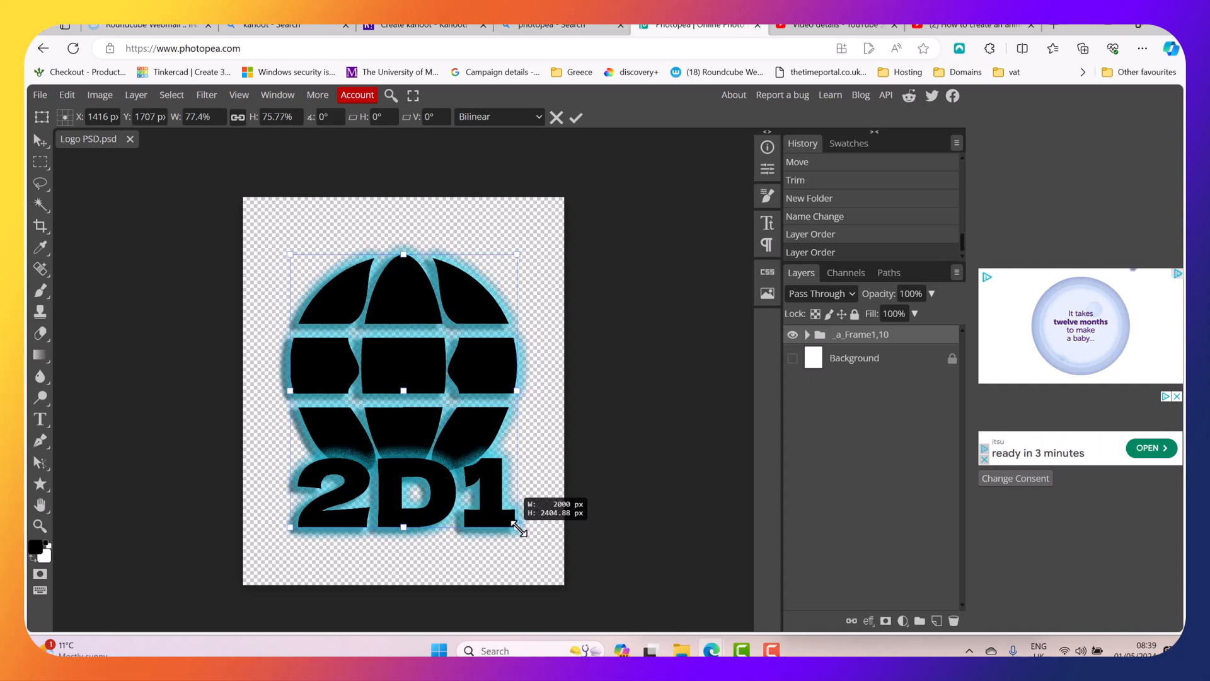
left_click_drag(521, 527, 509, 519)
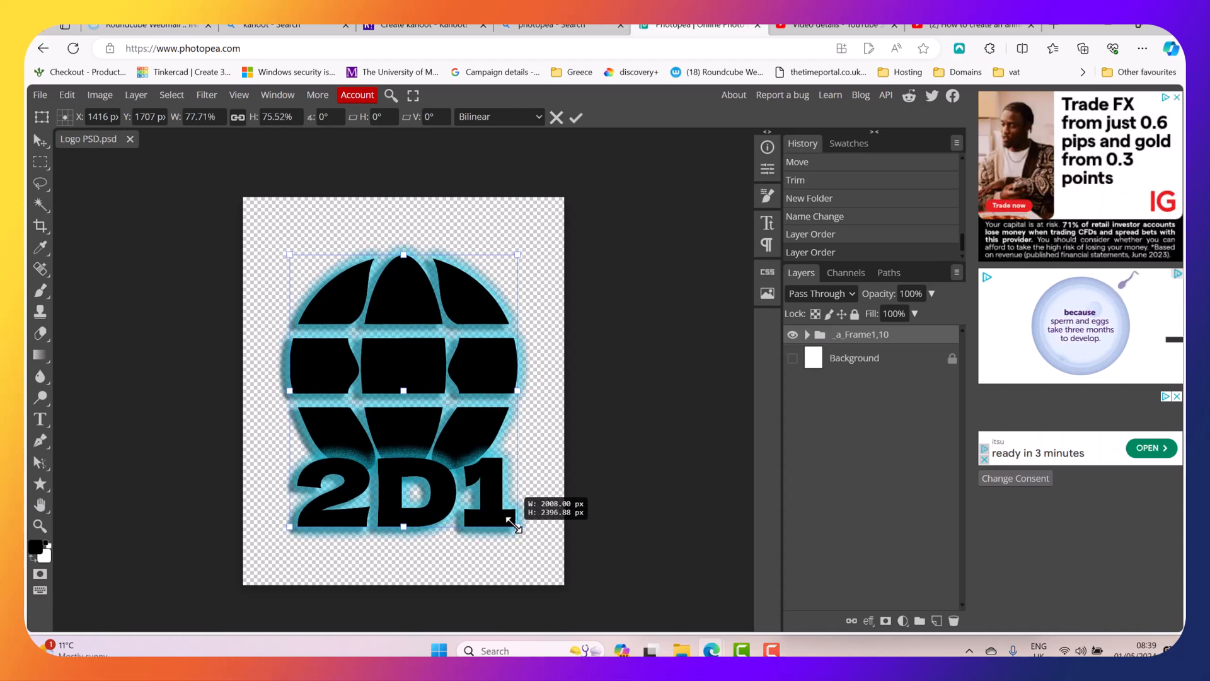
left_click_drag(509, 521, 523, 537)
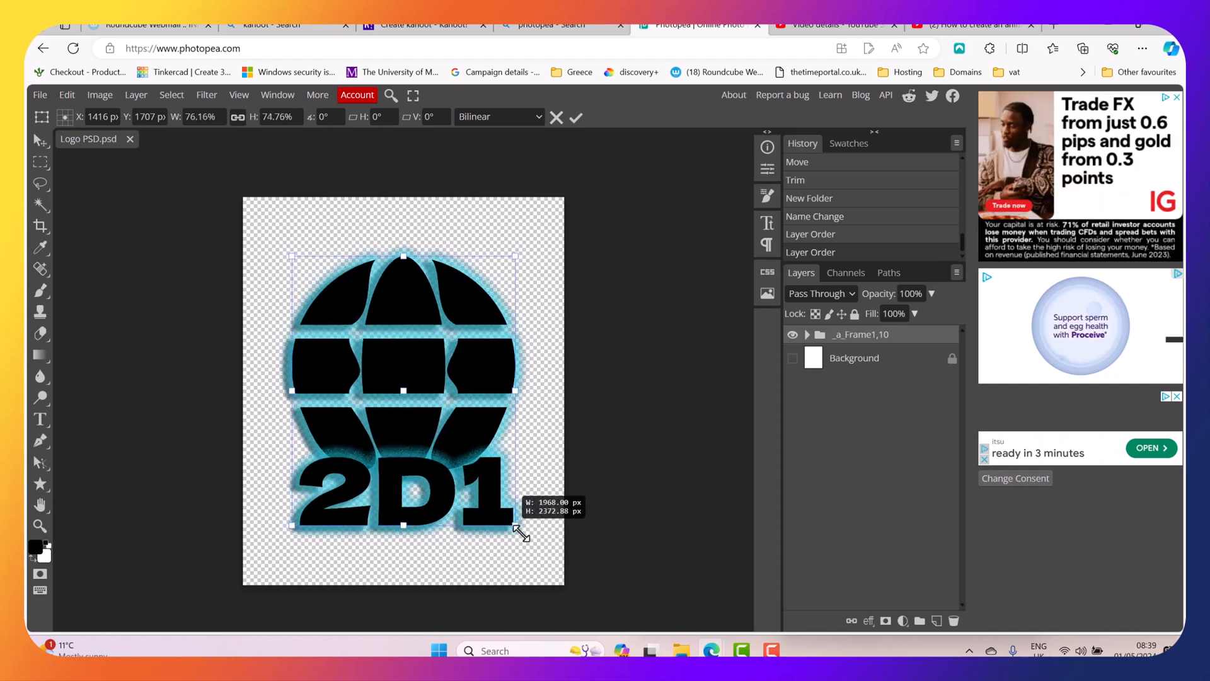
left_click_drag(517, 525, 531, 540)
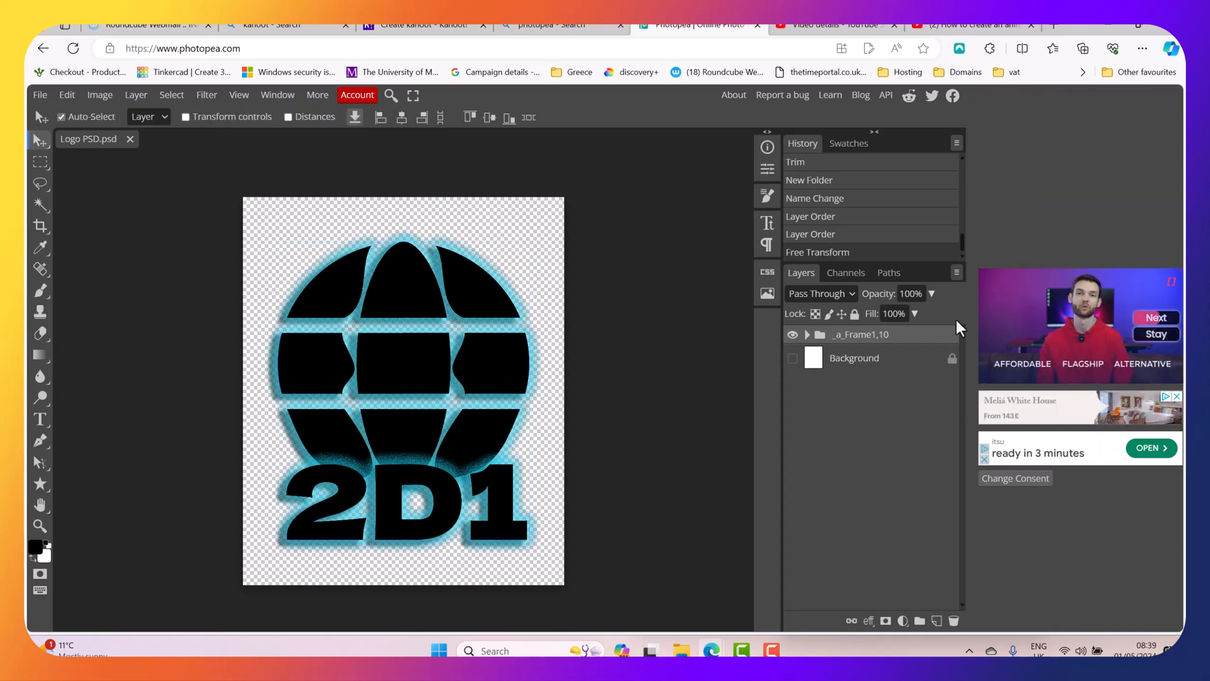
- Duplicate the _a_Frame1,10 group and rename the copy _a_Frame2,10
right_click(861, 334)
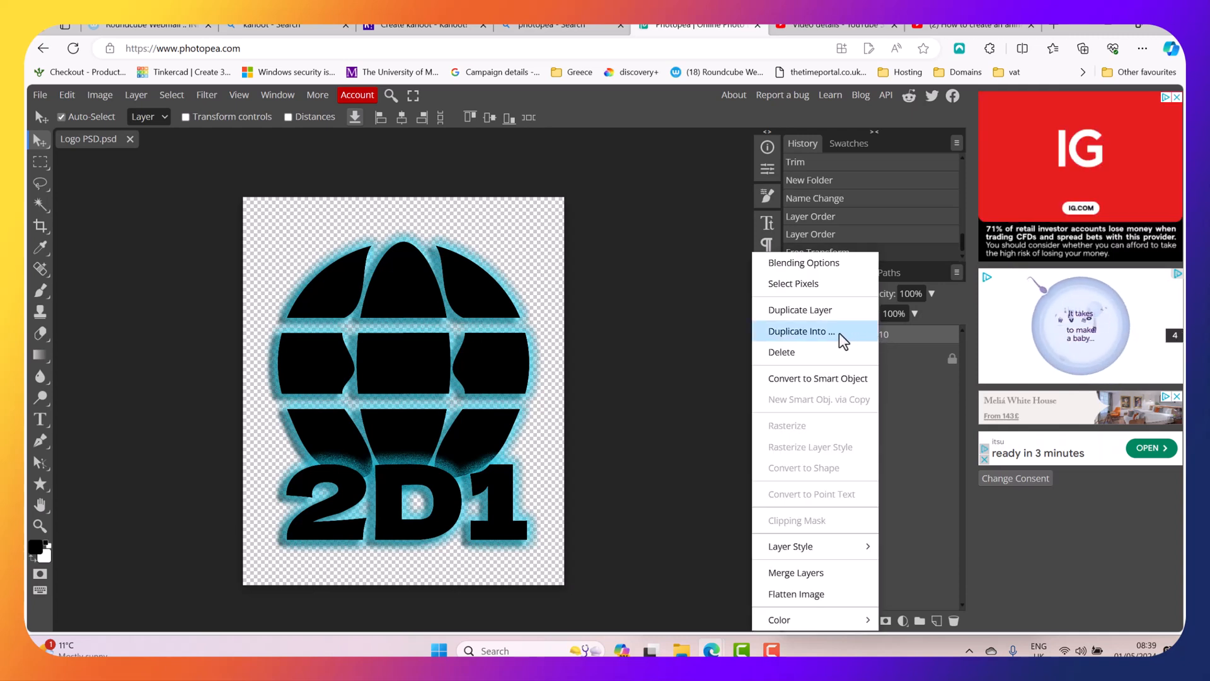
mouse_move(799, 310)
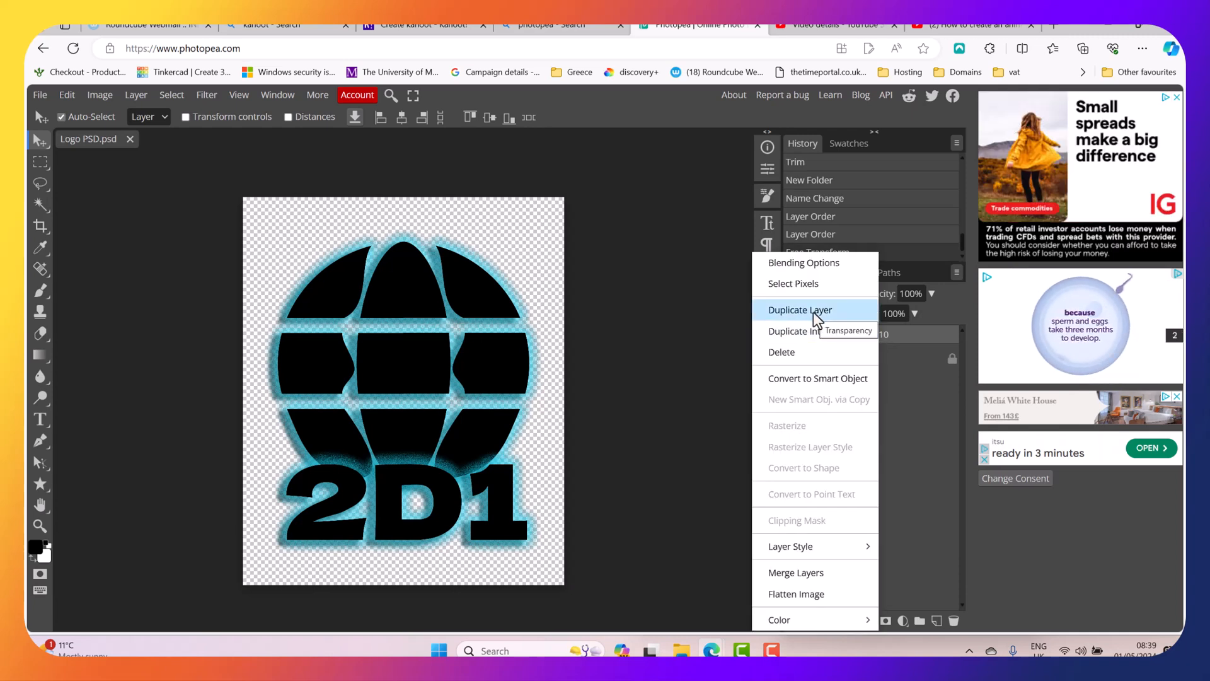
left_click(799, 310)
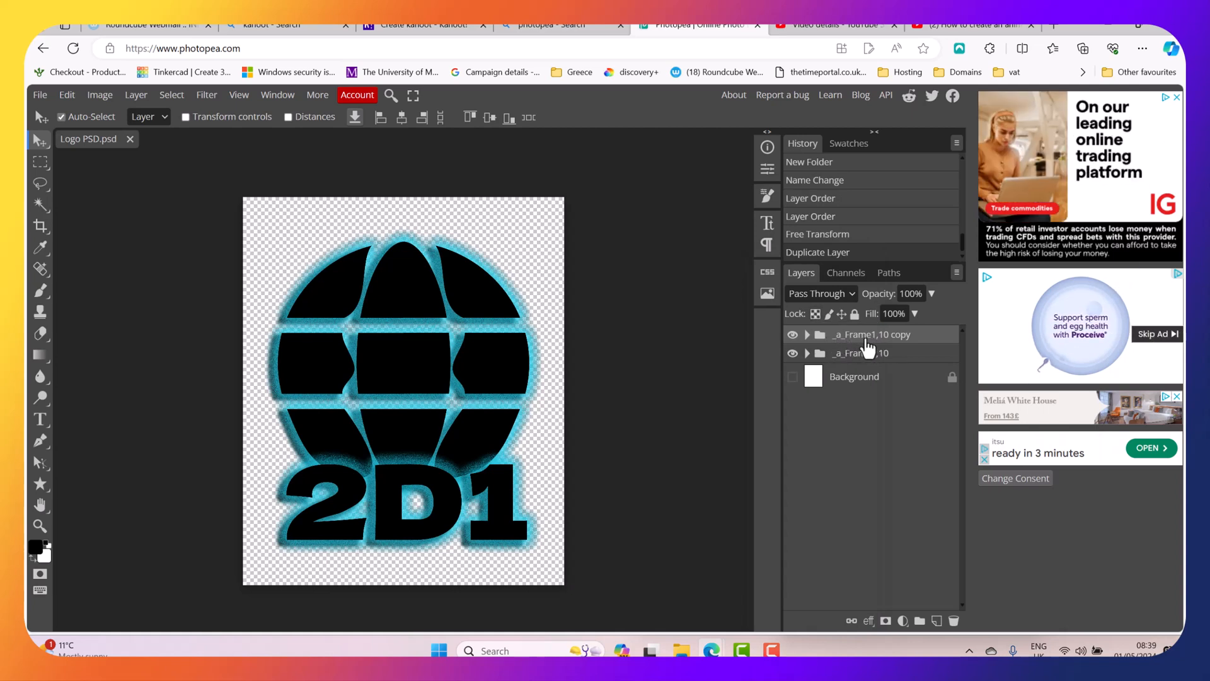
double_click(872, 334)
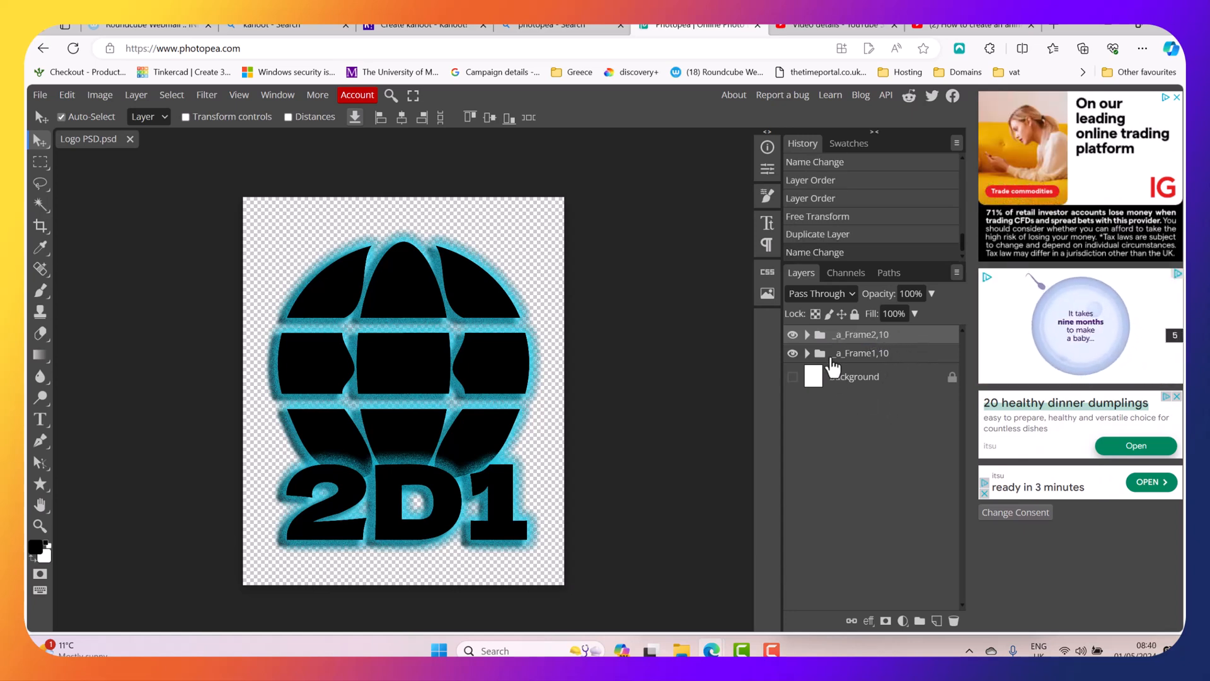
- Set the _a_Frame2,10 logo's Outer Glow colour to the paler cyan #77d0df
left_click(807, 334)
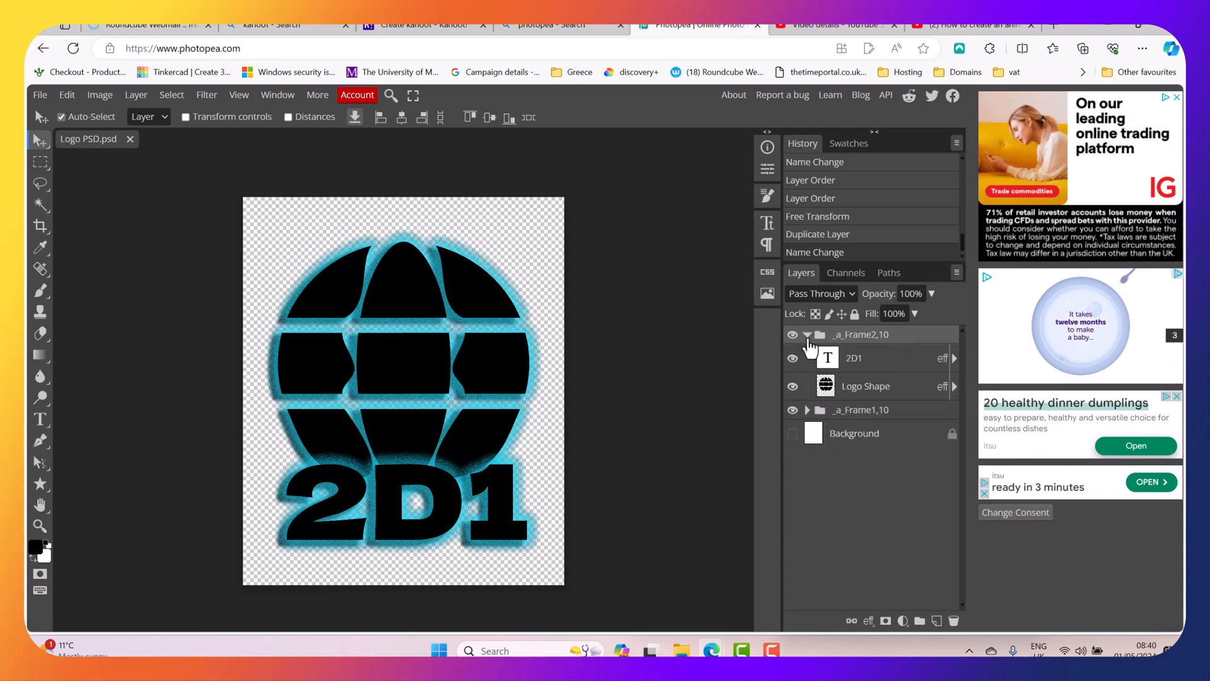
mouse_move(853, 379)
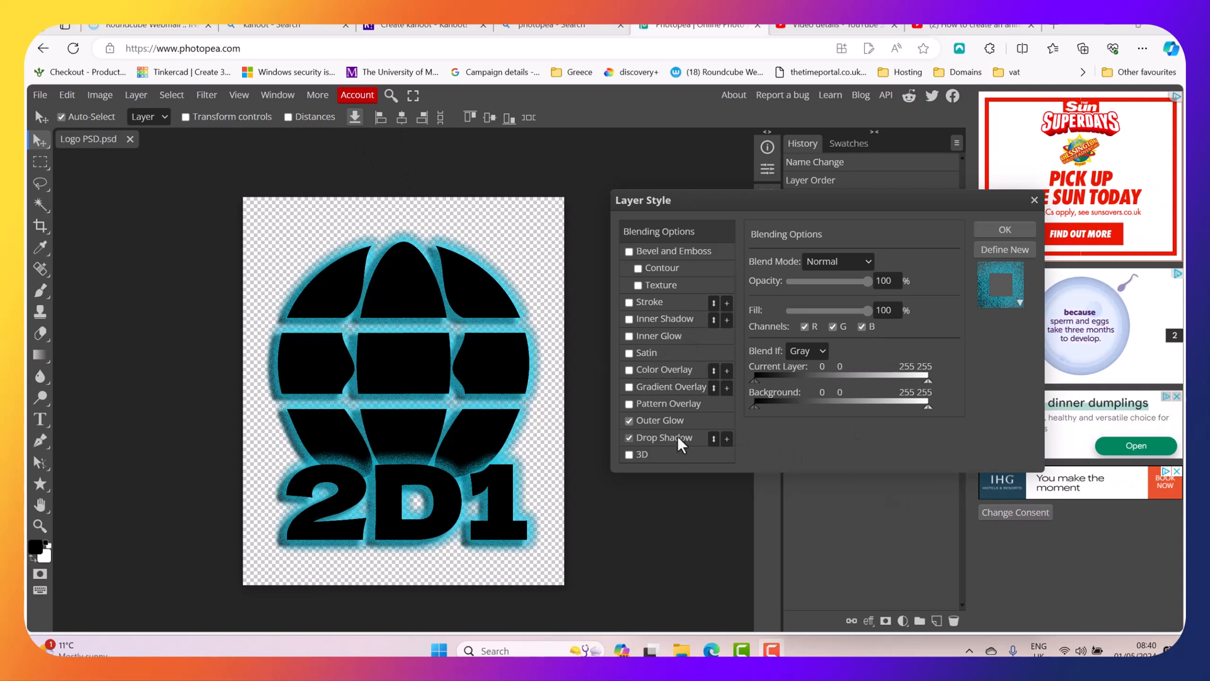
left_click(659, 419)
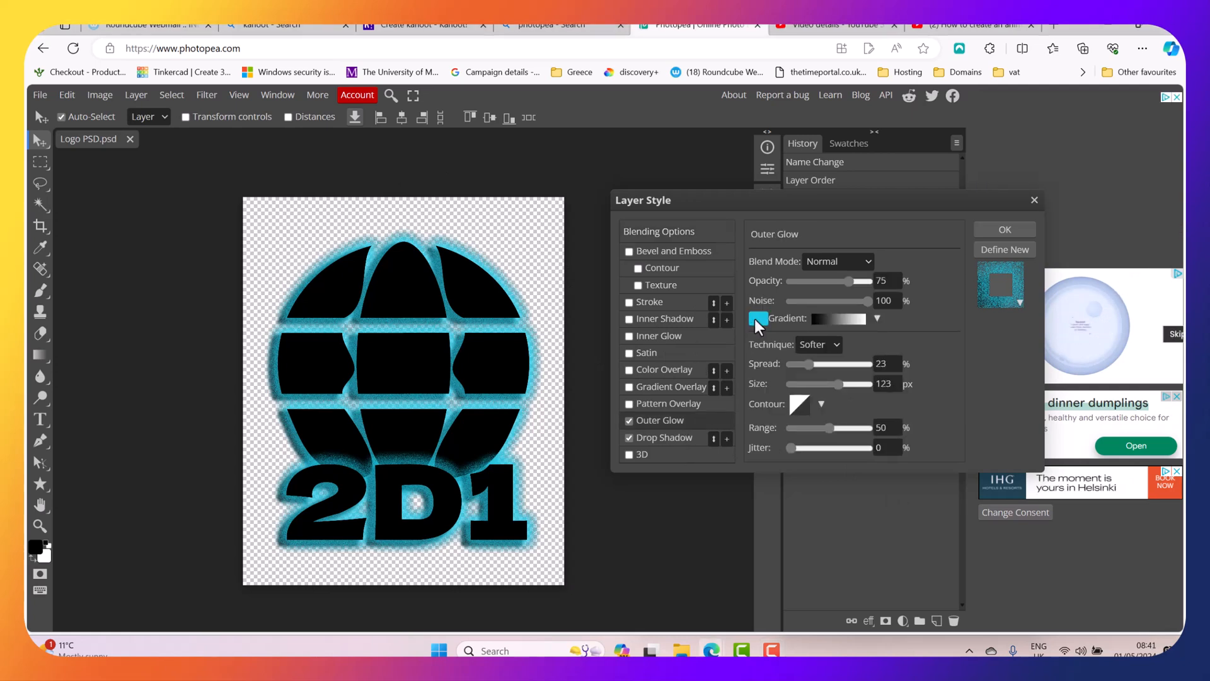
left_click(758, 319)
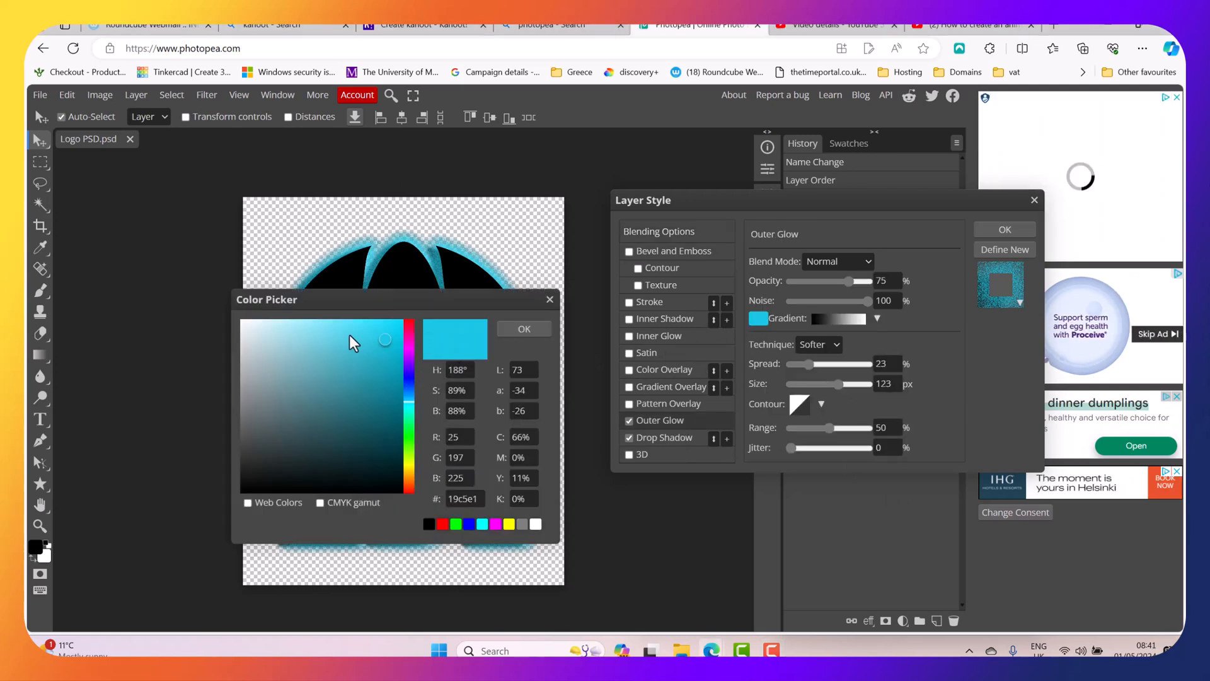
left_click(315, 342)
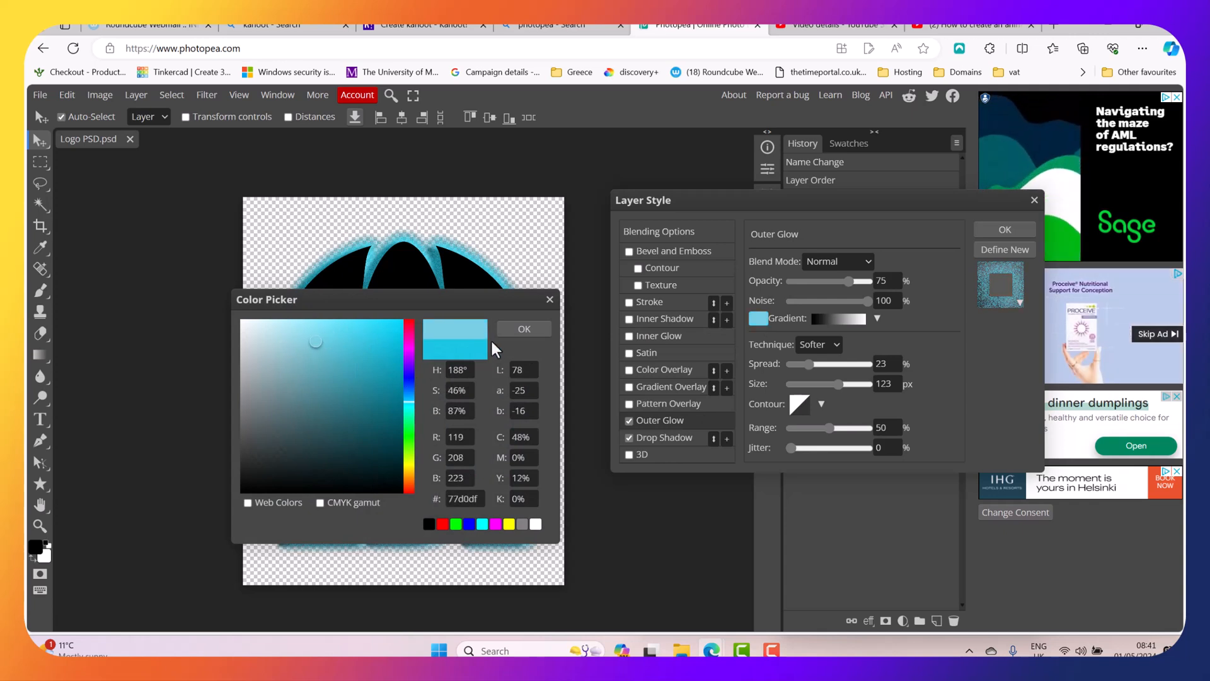
left_click(525, 328)
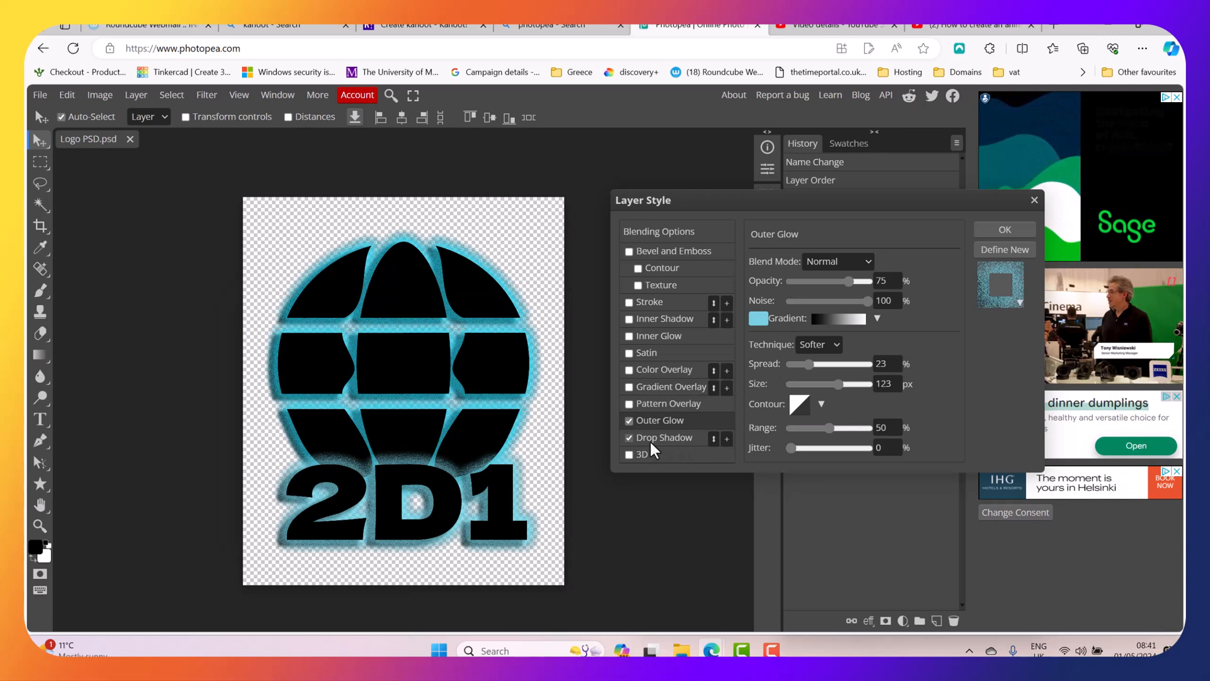
- Set Drop Shadow Size 23, Spread 21, Distance 28, Opacity 49 and apply the style
left_click(665, 437)
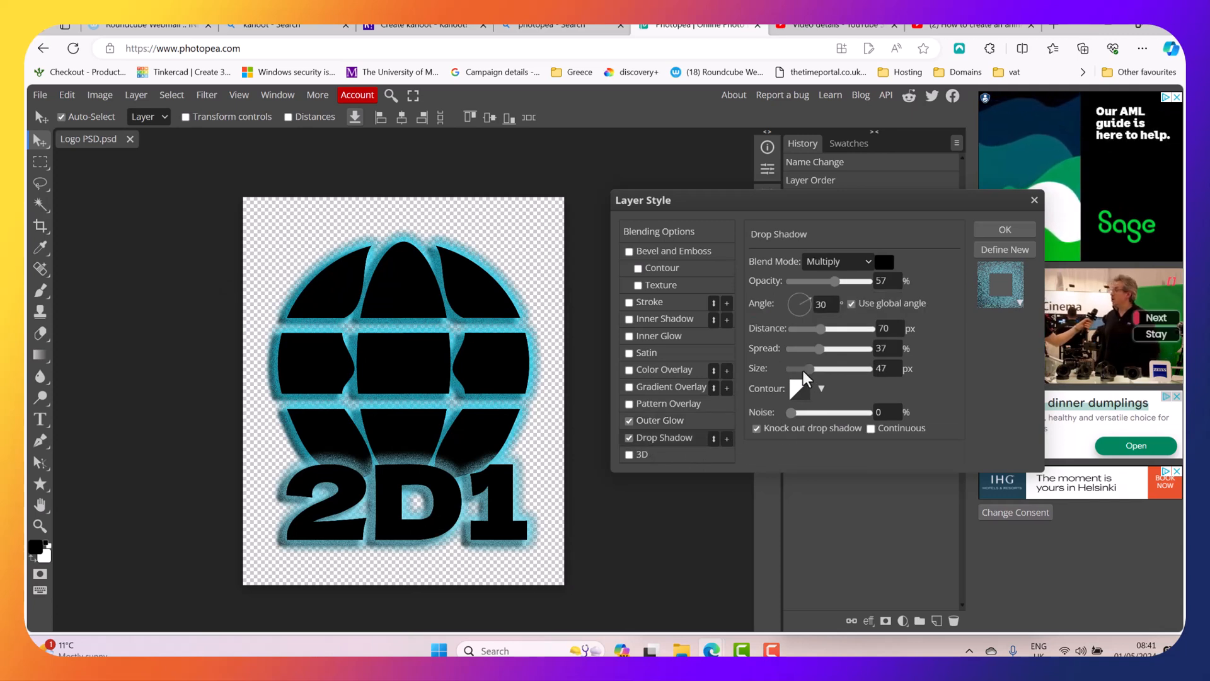
left_click_drag(806, 369, 801, 368)
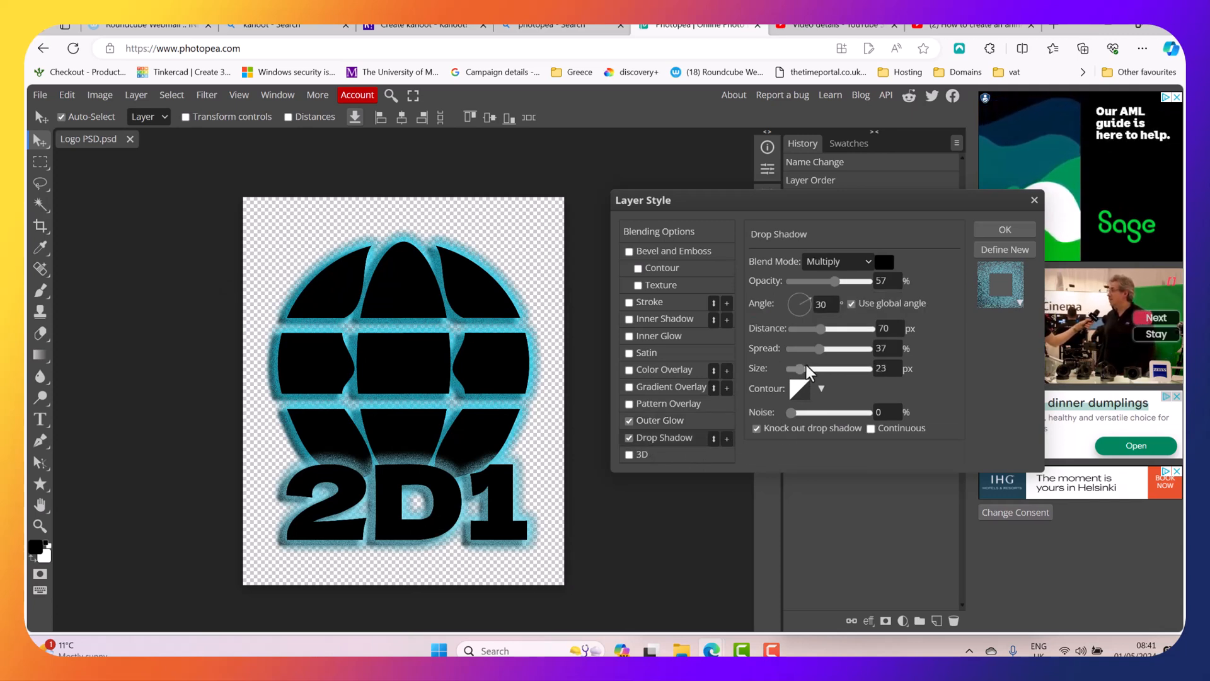
left_click_drag(811, 348, 800, 347)
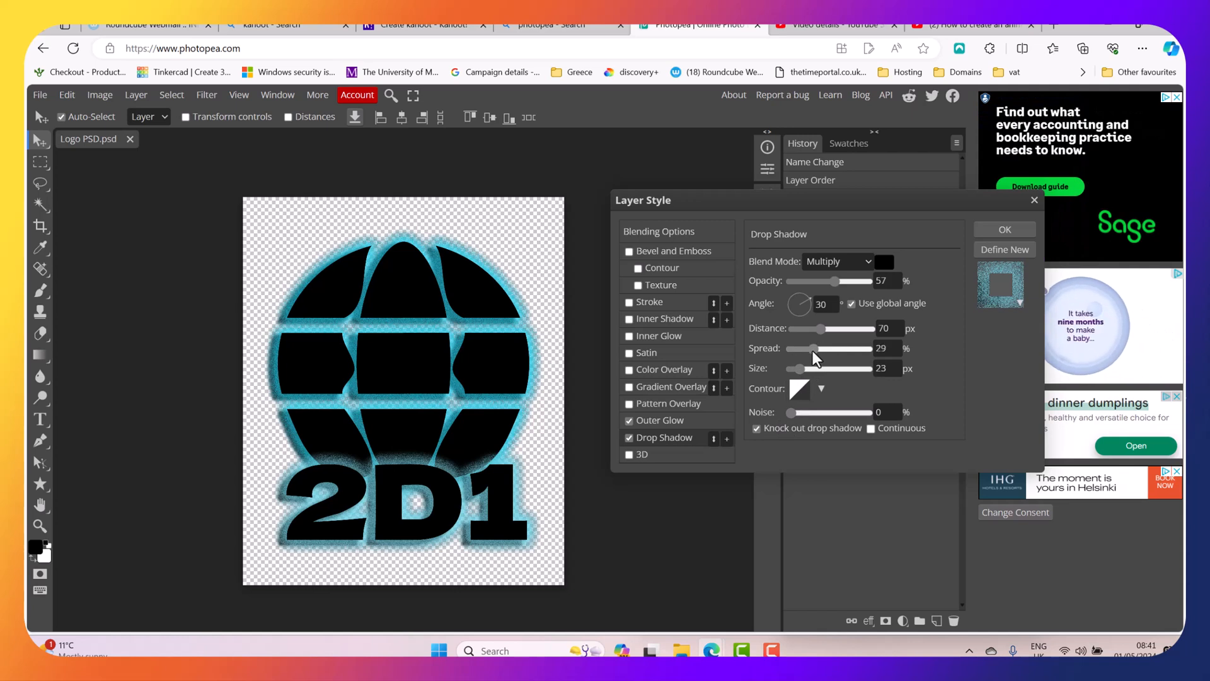
left_click_drag(836, 348, 804, 348)
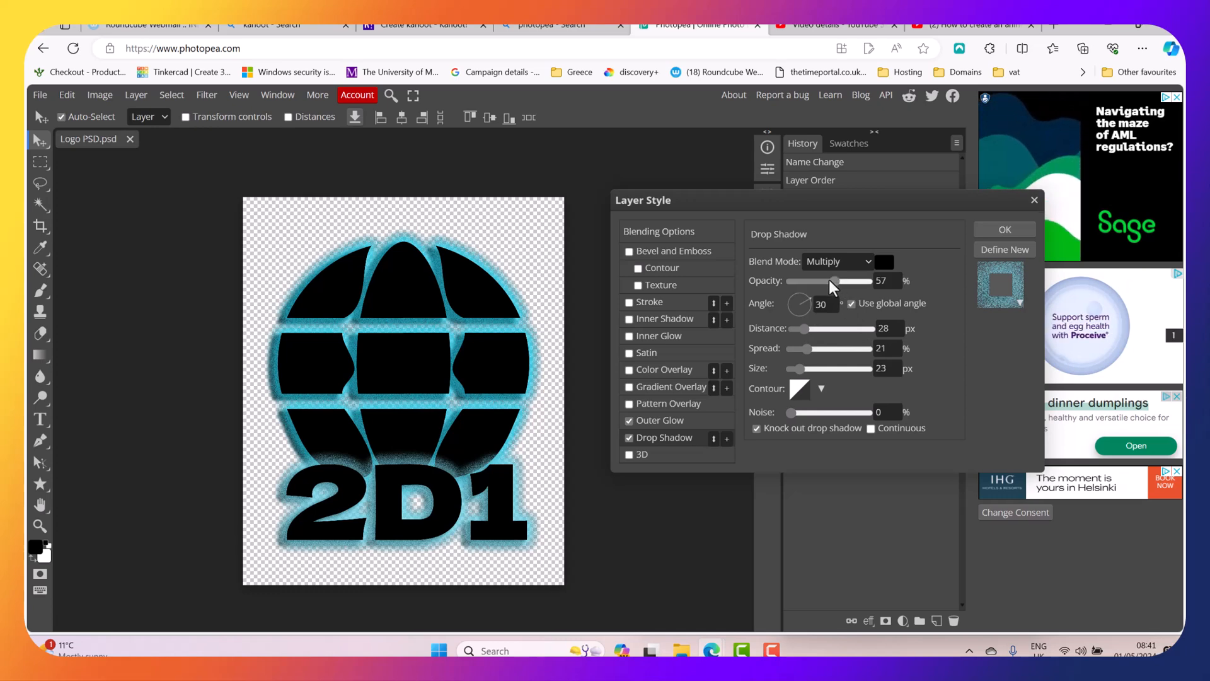
left_click_drag(837, 283, 817, 284)
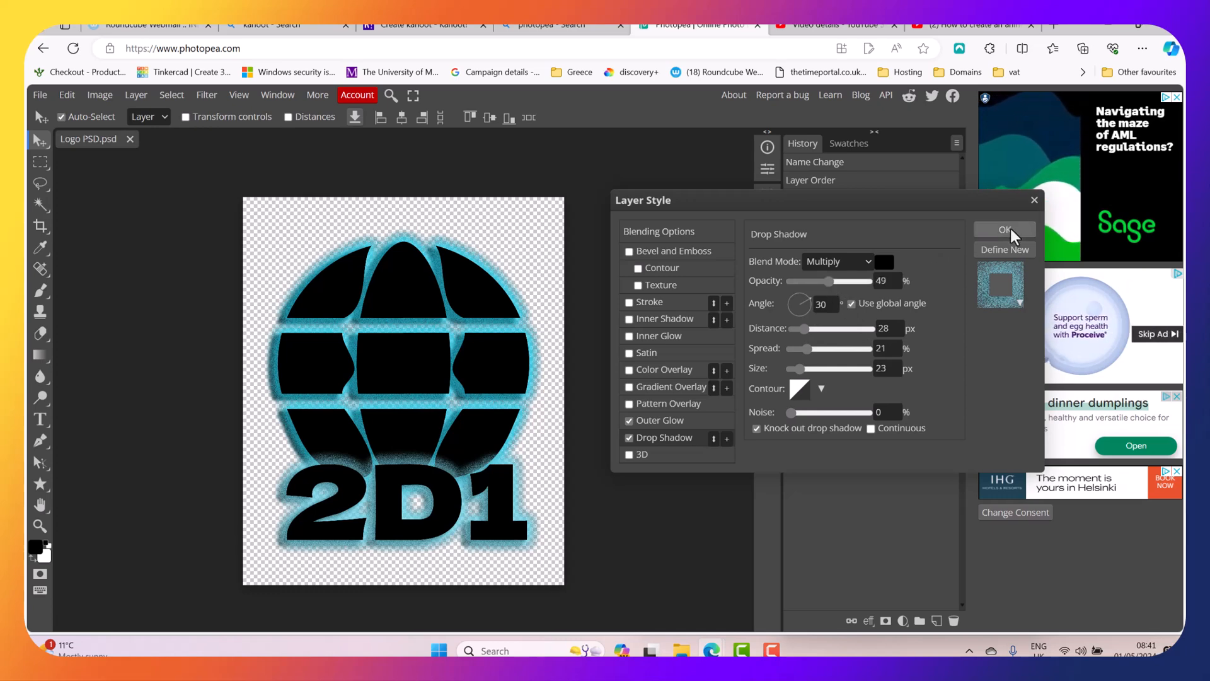
left_click(1004, 229)
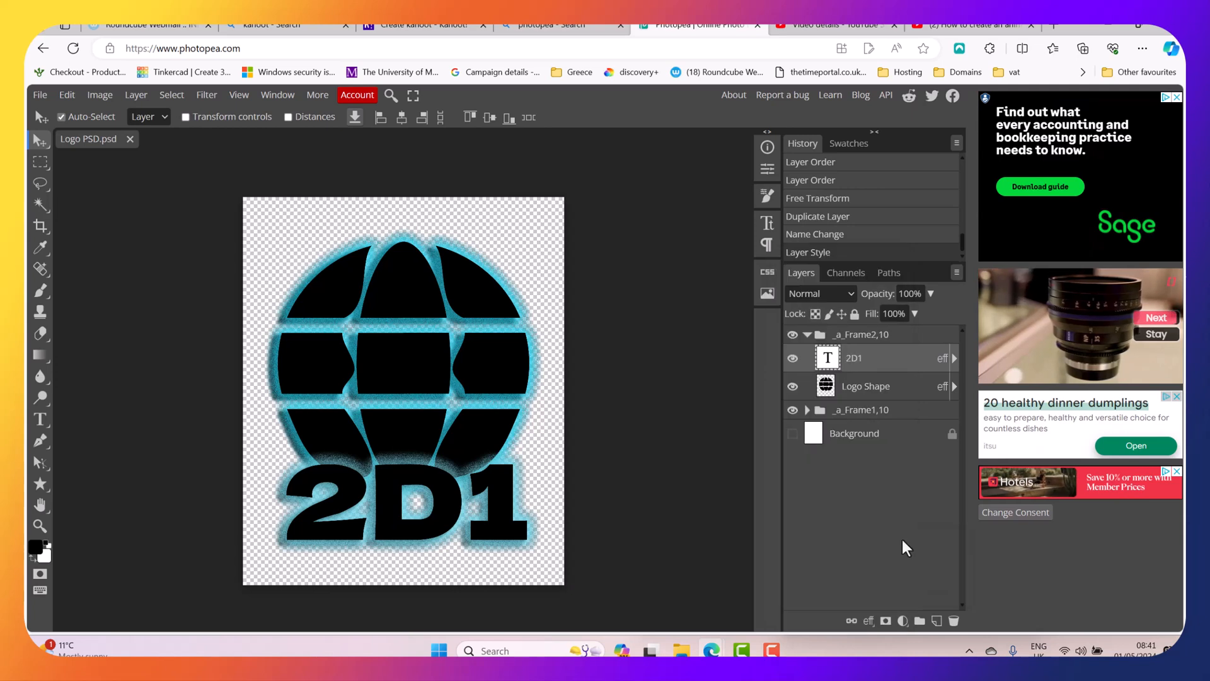
- Paste the edited layer style onto Logo Shape and collapse _a_Frame2,10
right_click(853, 357)
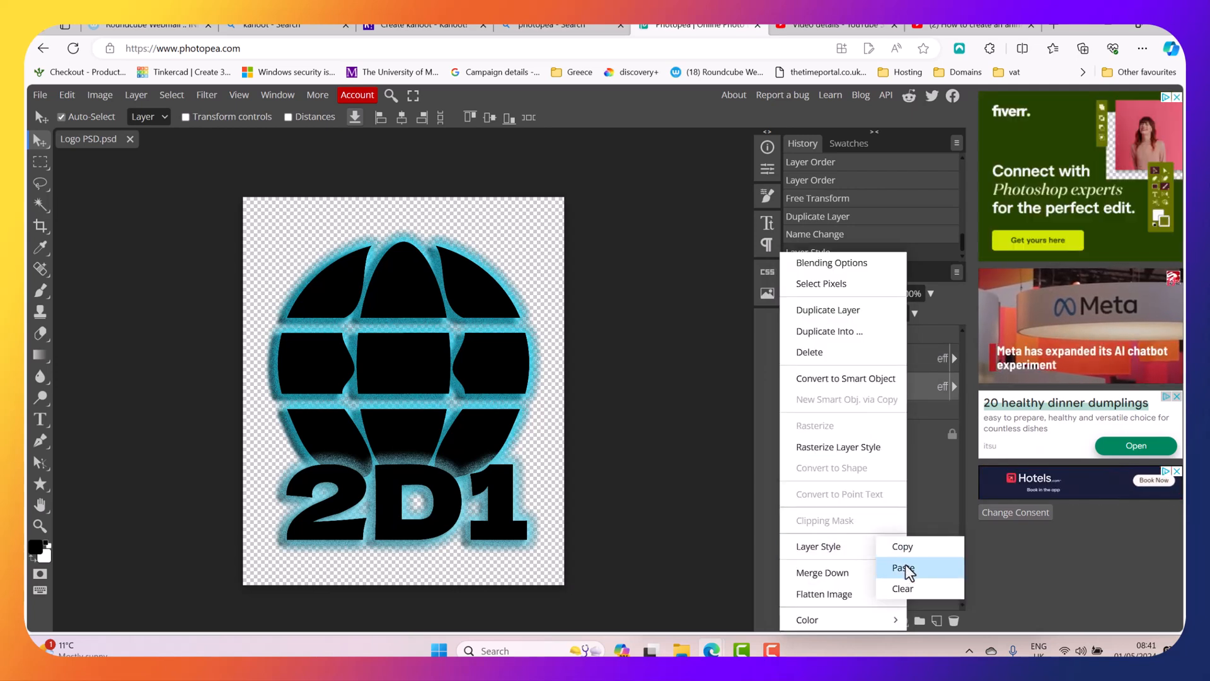
left_click(901, 568)
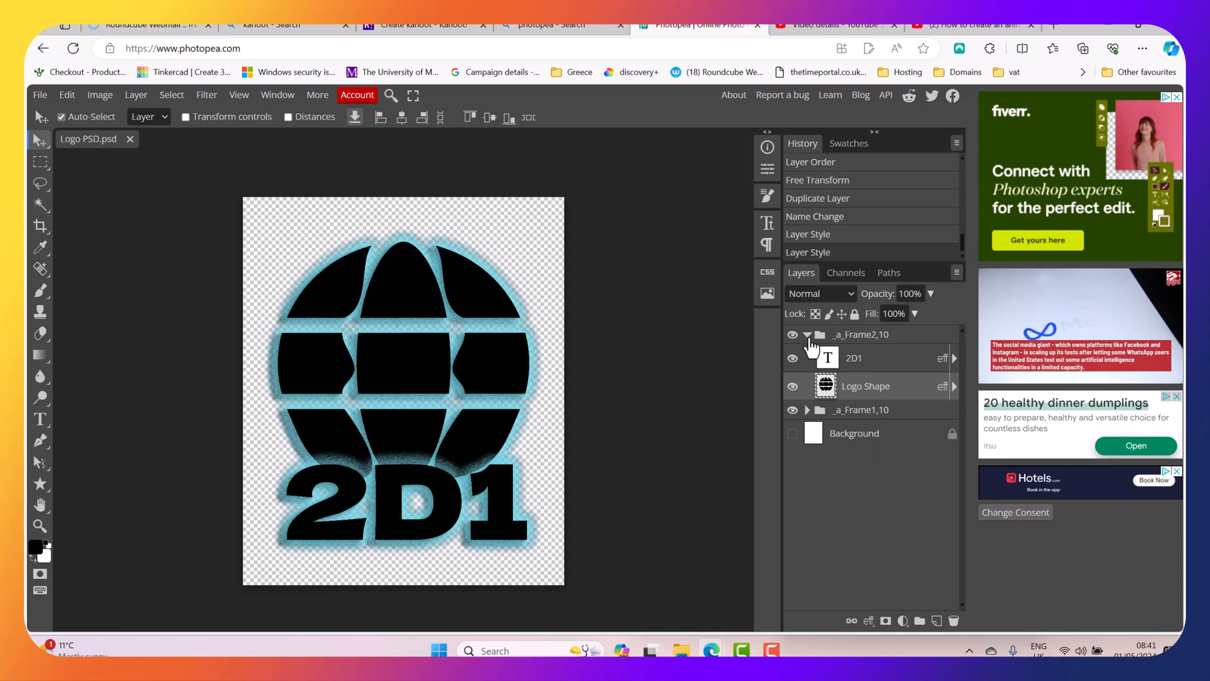
left_click(807, 334)
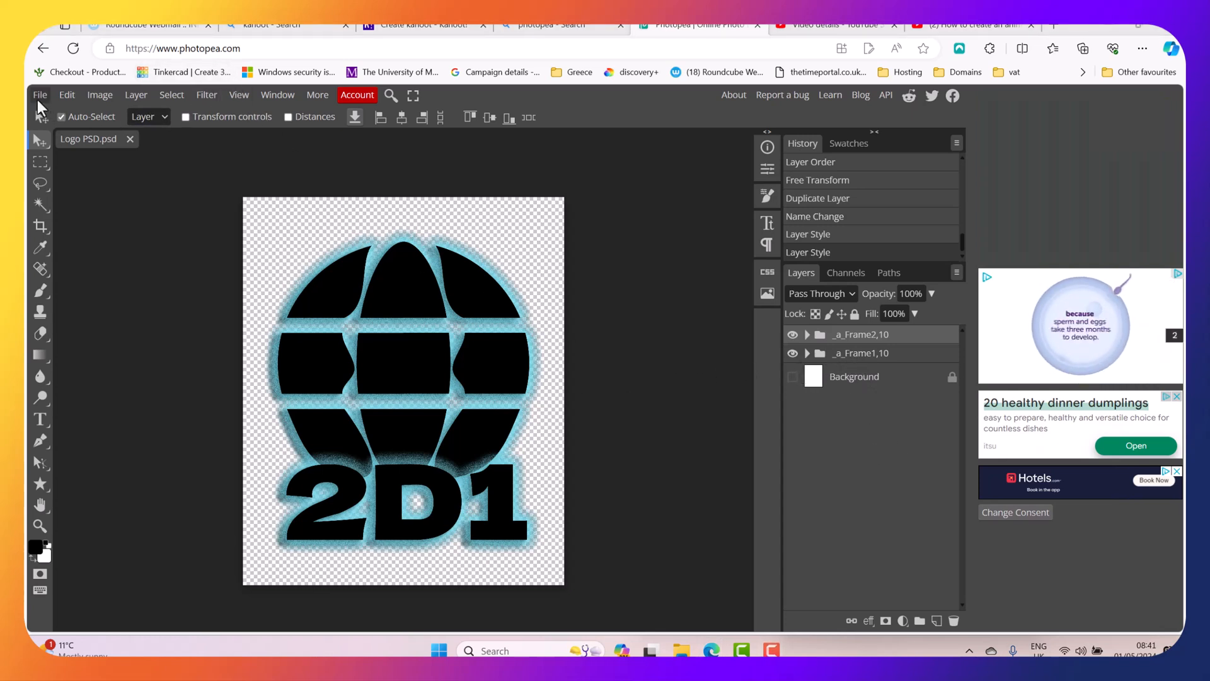
left_click(39, 95)
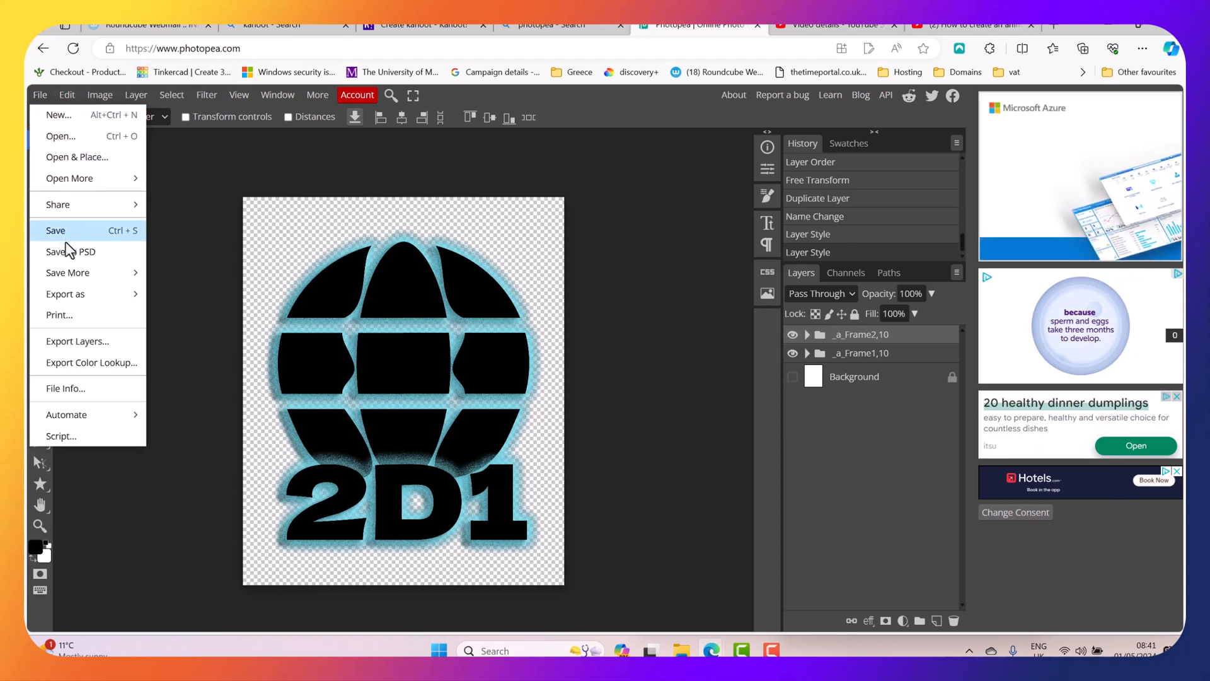
mouse_move(71, 254)
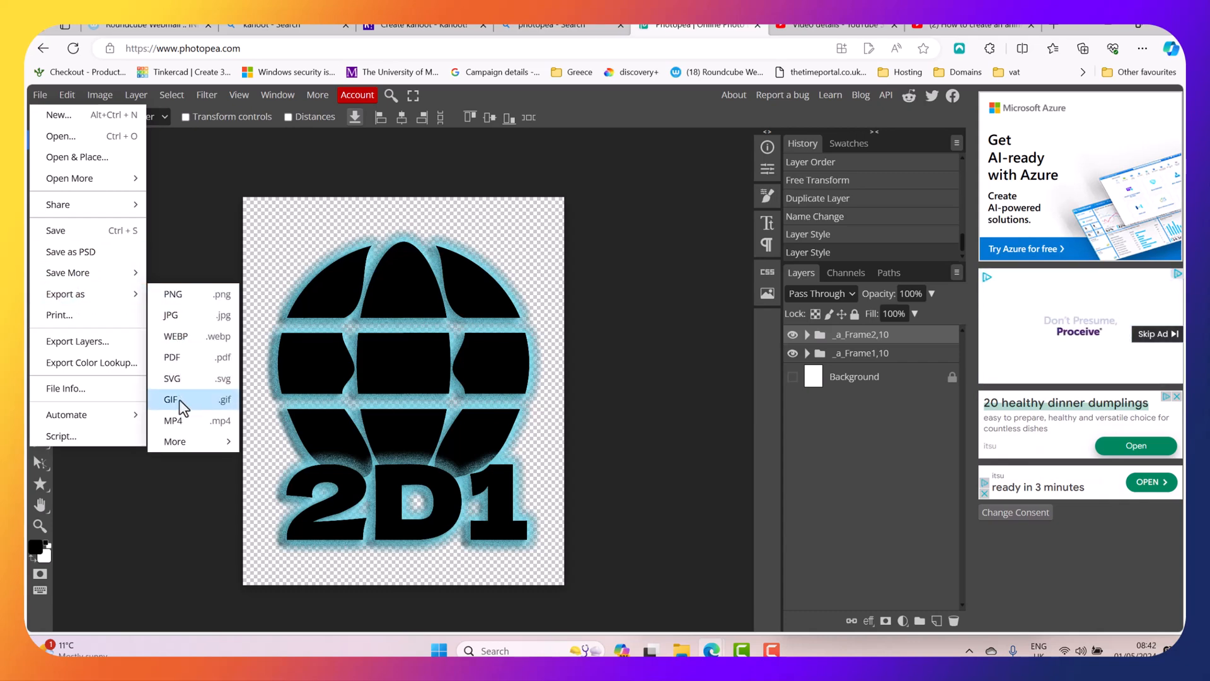
left_click(172, 399)
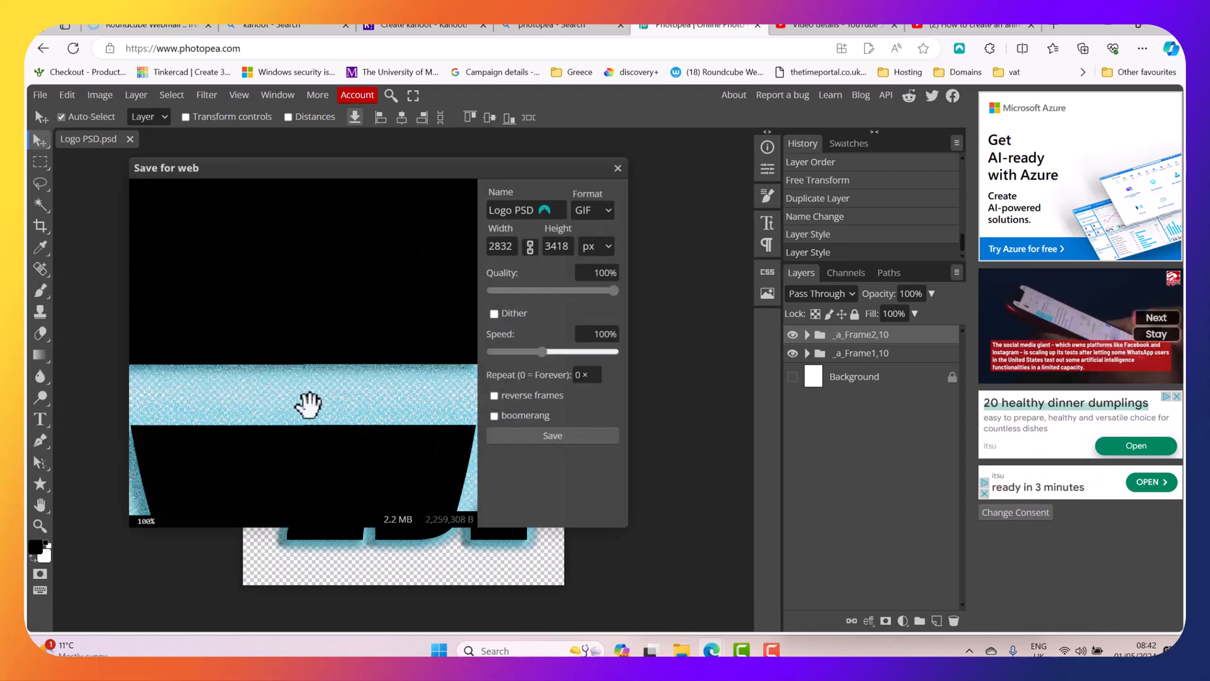
mouse_move(470, 185)
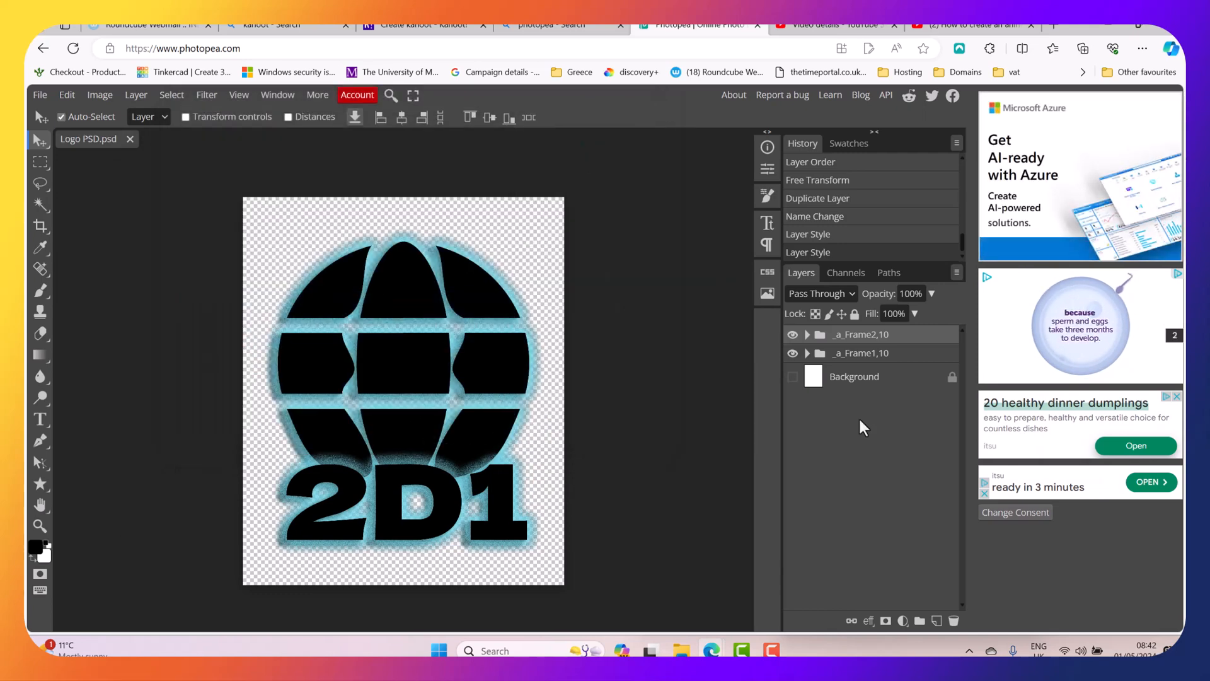
- Rename the folders to _a_Frame2,100 and _a_Frame1,100 for longer frame durations
double_click(858, 334)
type("0")
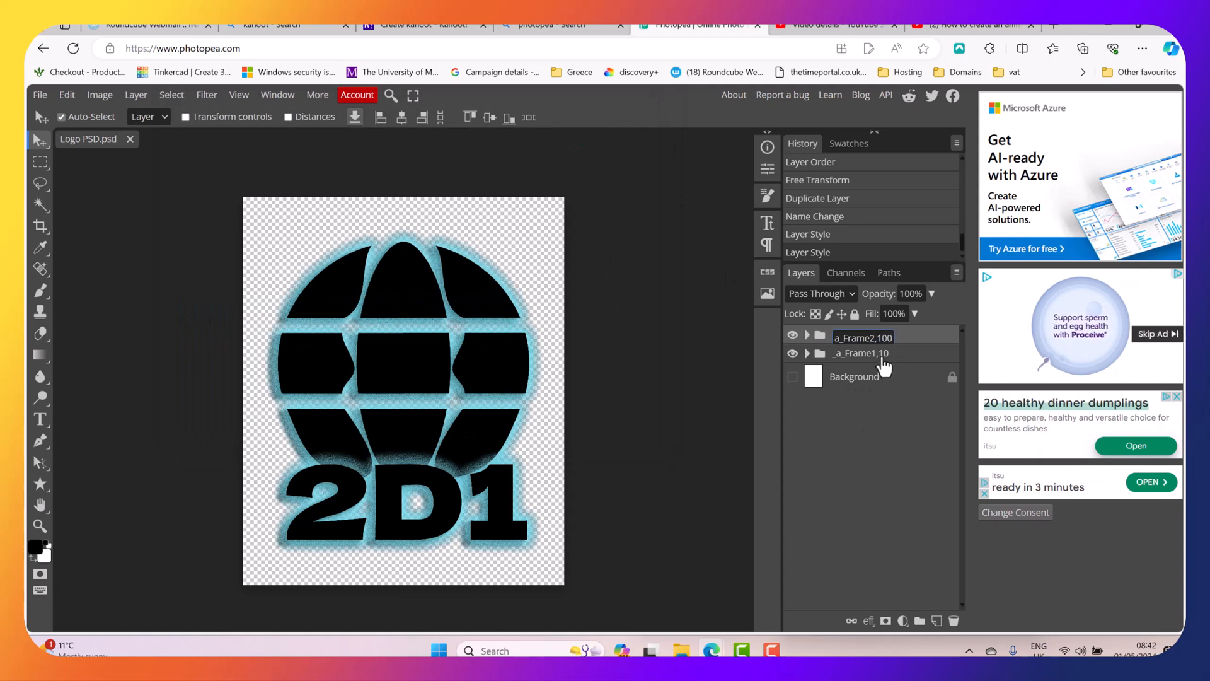
double_click(858, 356)
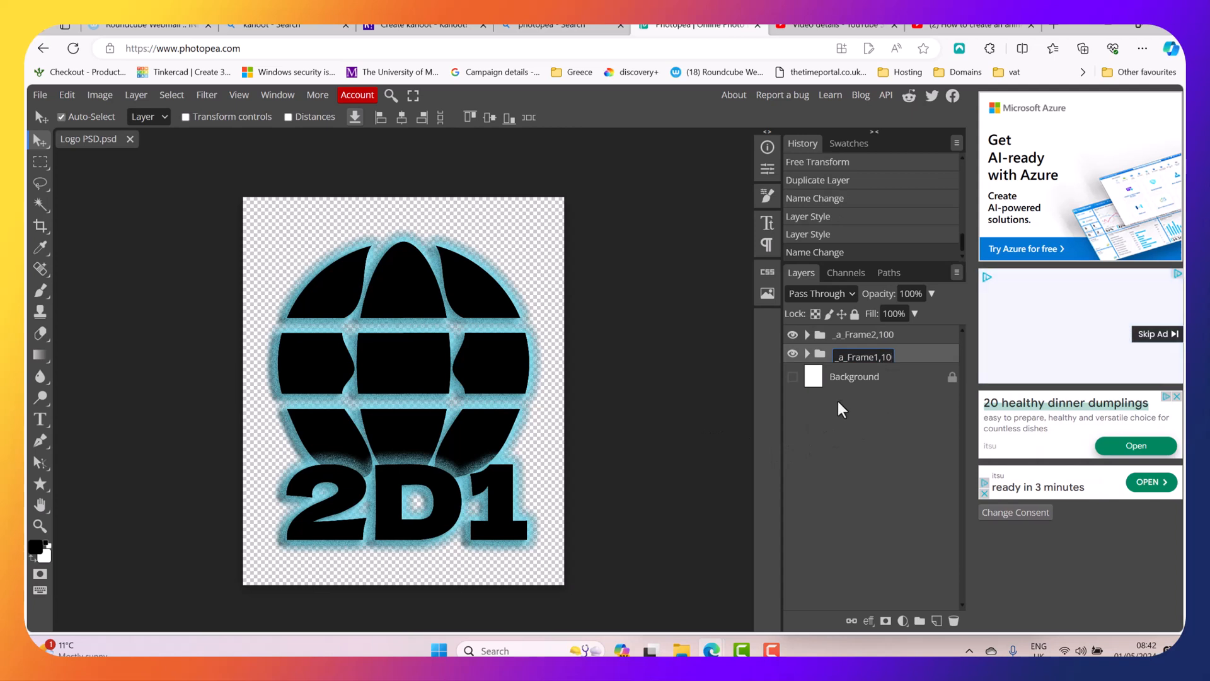
left_click(39, 94)
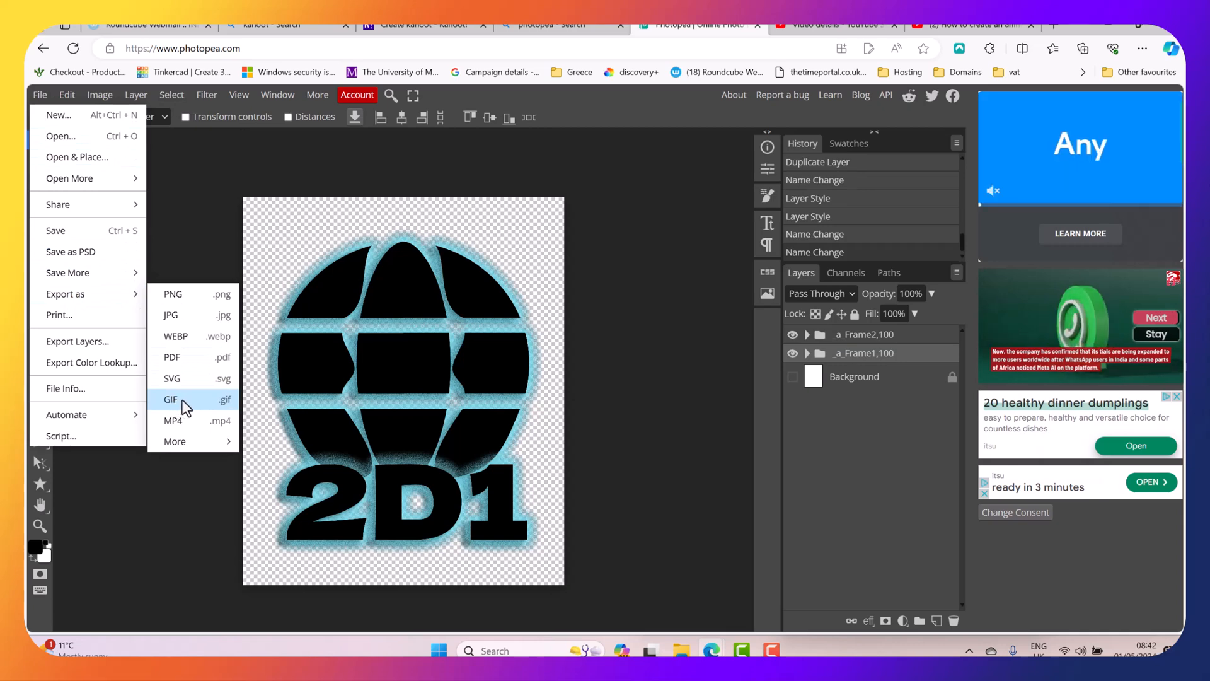
- Export Logo PSD.gif, preview the animation in Photos, then close the viewer
left_click(170, 399)
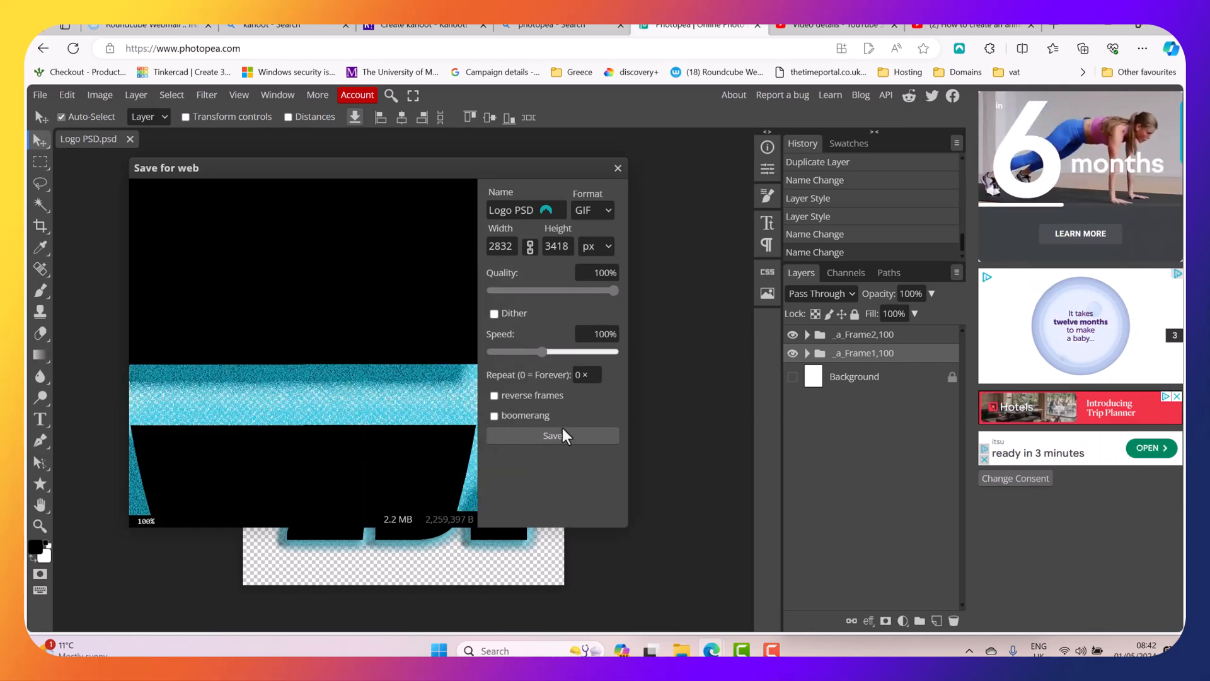
left_click(551, 435)
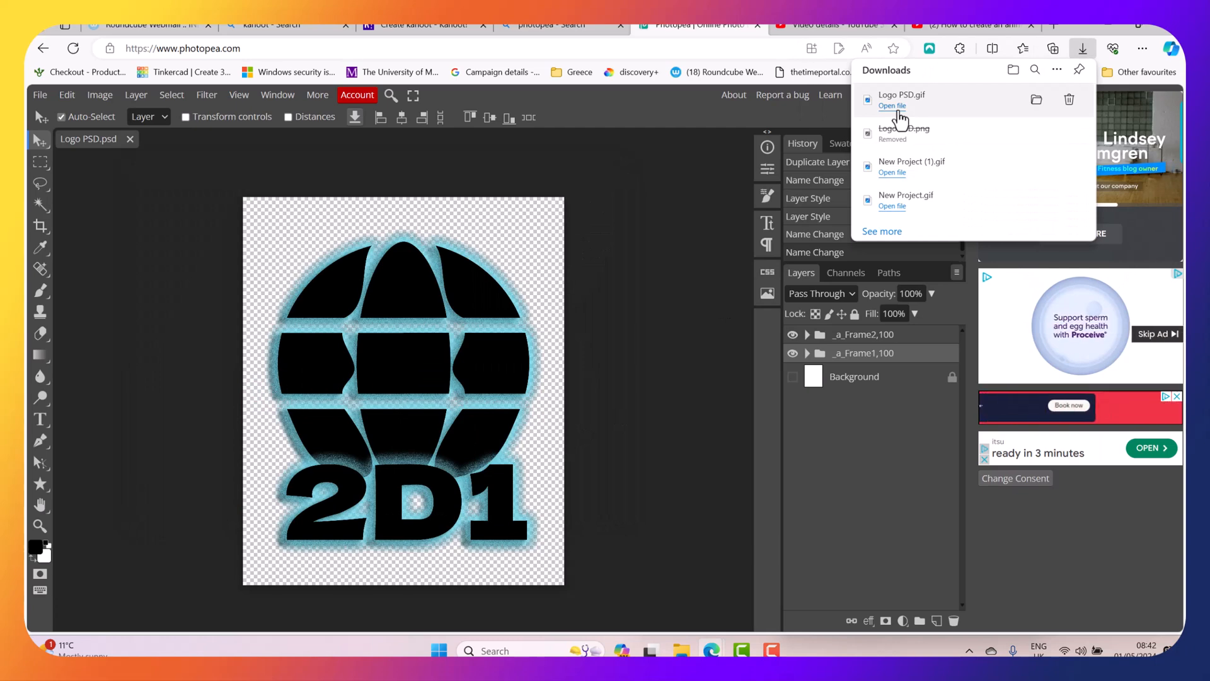
left_click(893, 106)
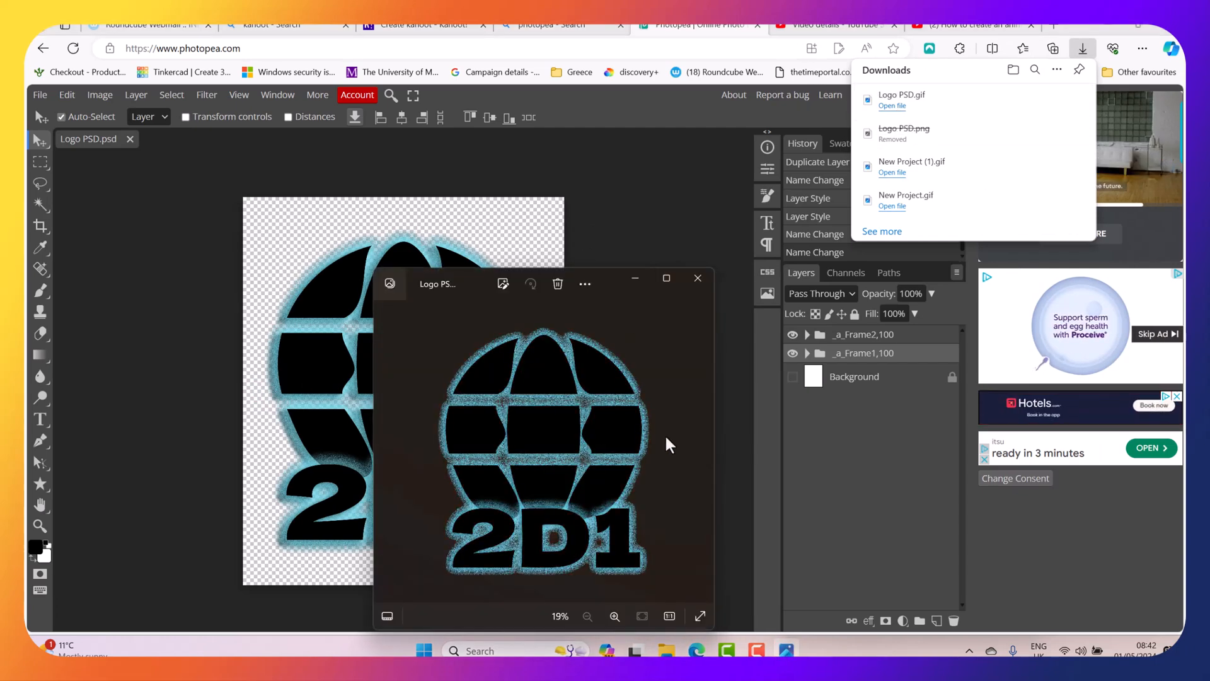
mouse_move(659, 407)
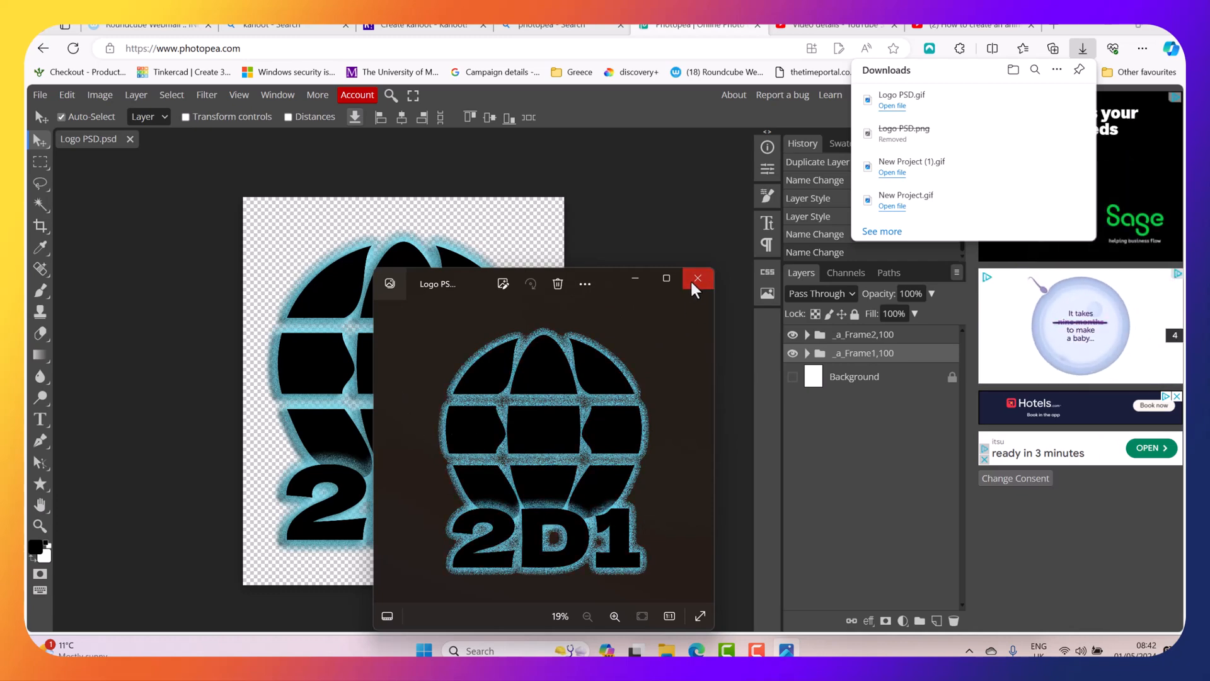
left_click(697, 278)
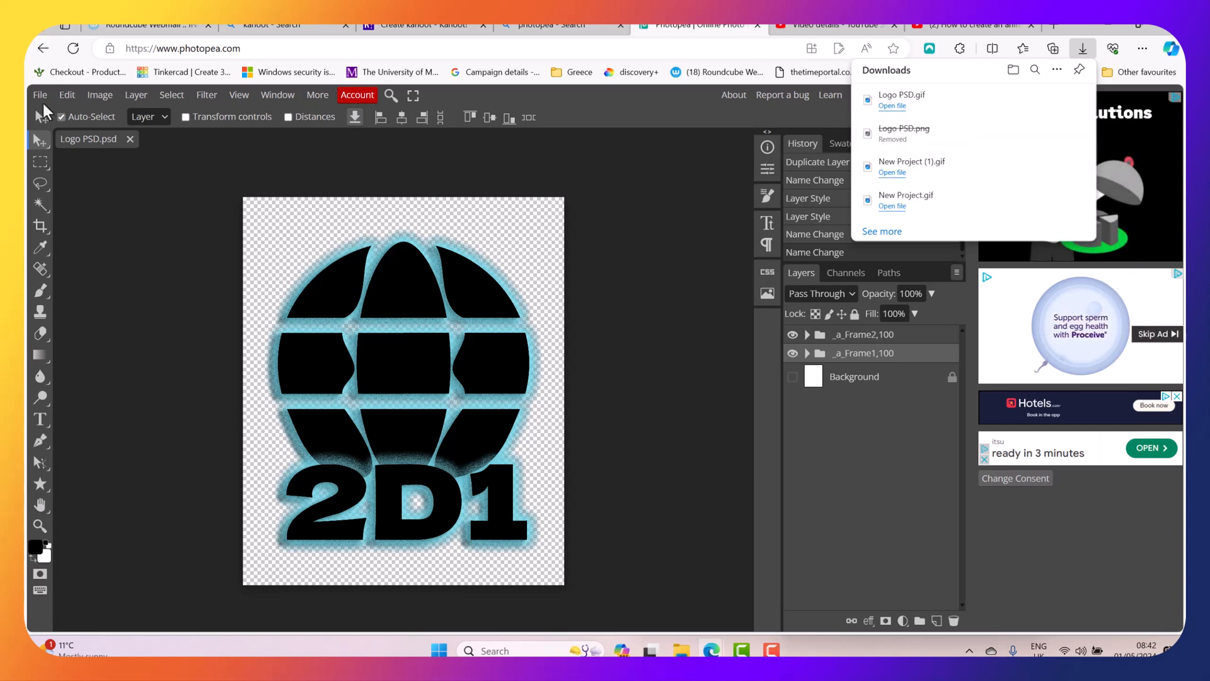
- Save as PSD named Logo-Animated PSD.psd in Documents/2D1-Logo
left_click(88, 260)
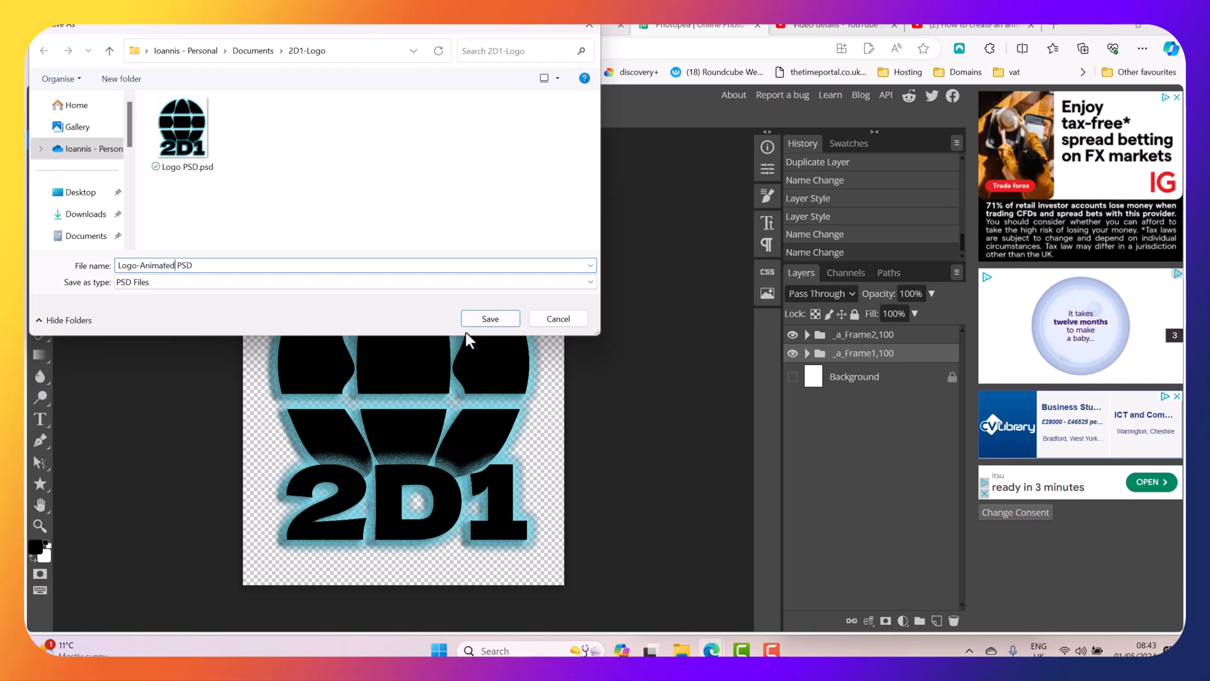
left_click(490, 319)
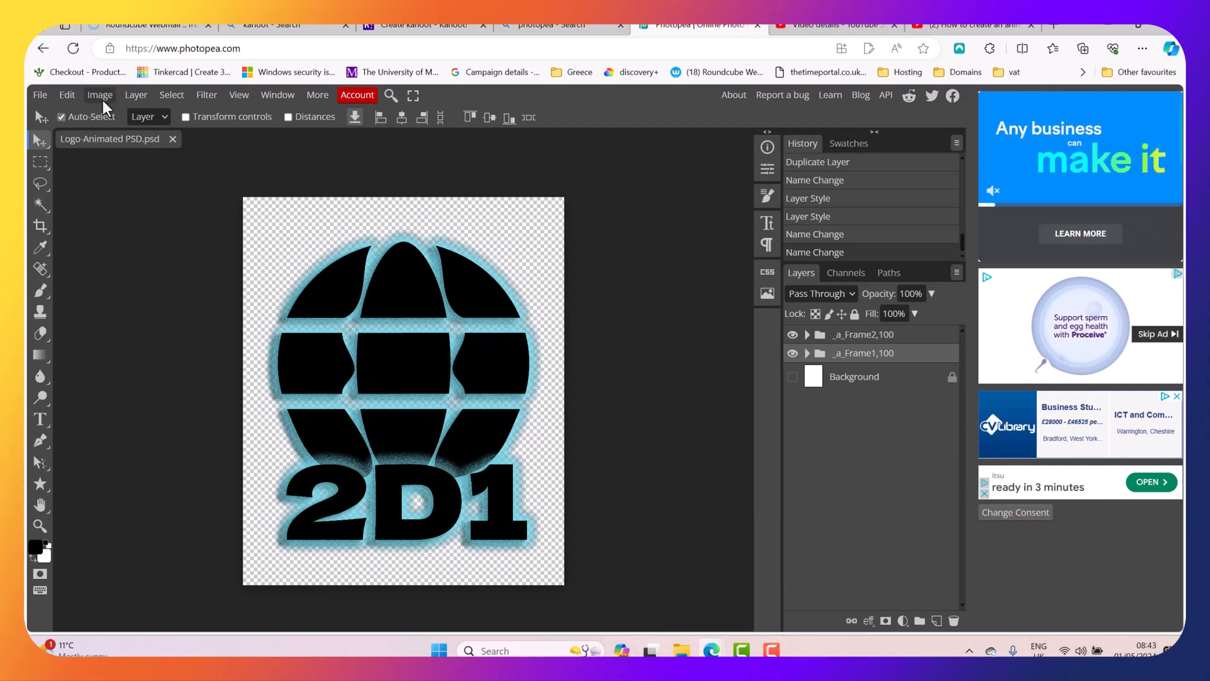
- Trim the empty canvas on all four sides using the top-left pixel colour
left_click(98, 94)
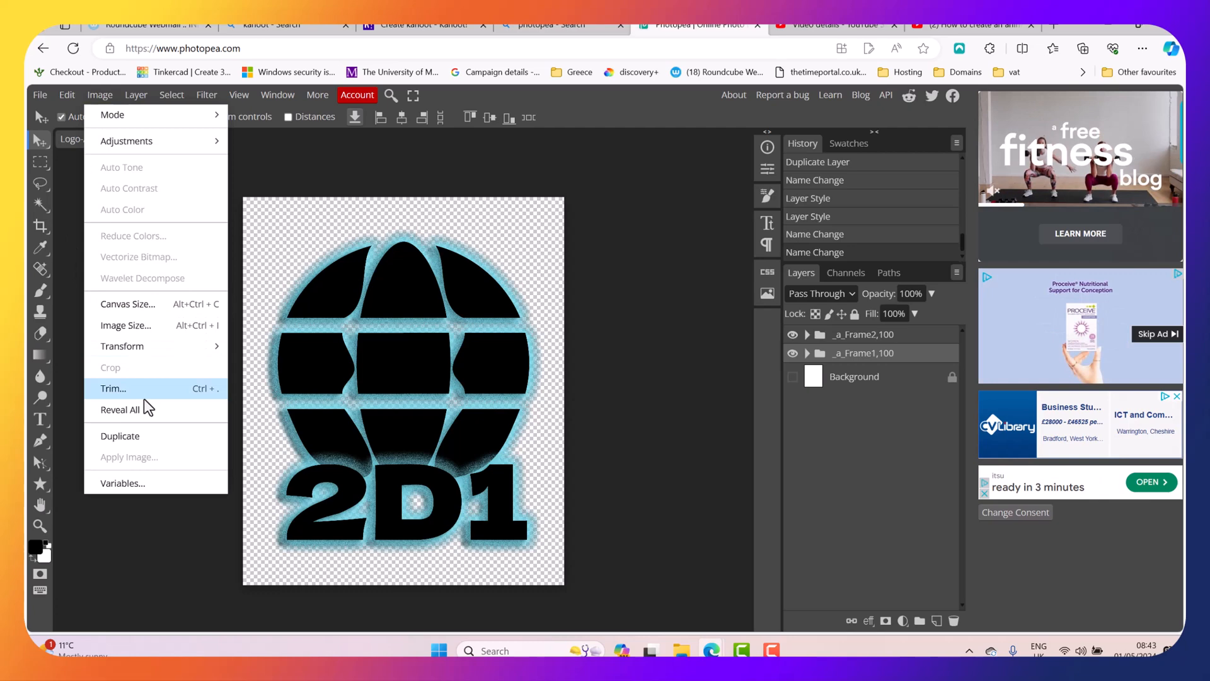
left_click(113, 388)
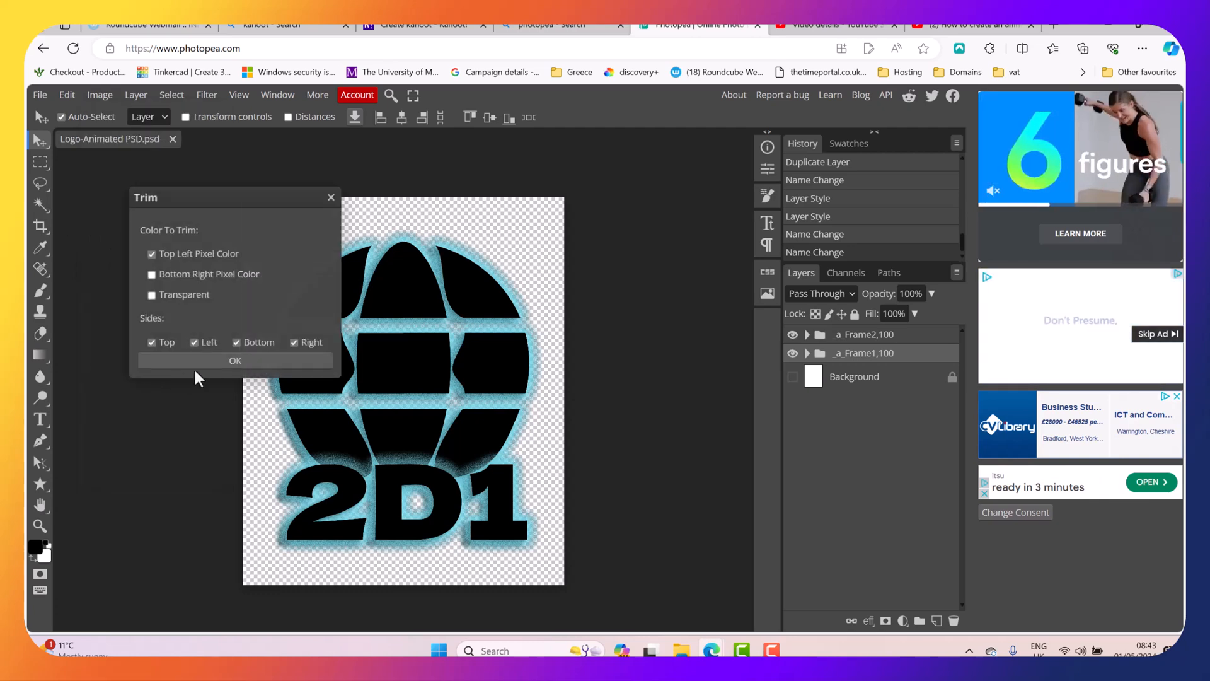
left_click(235, 360)
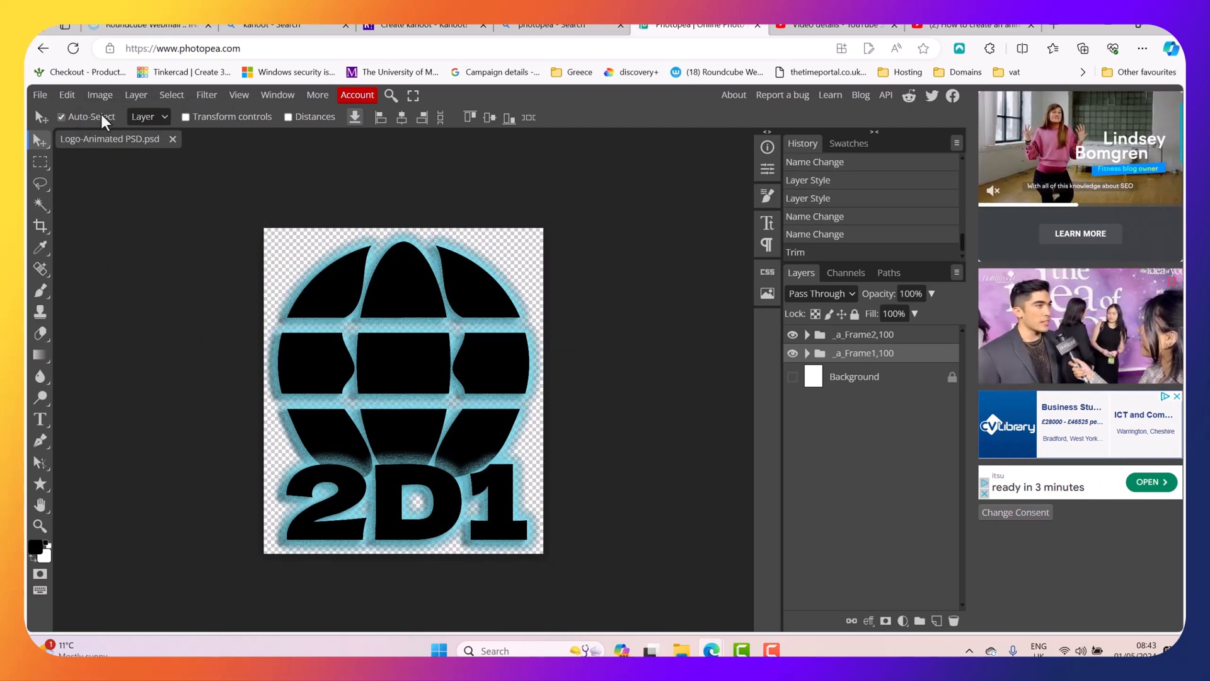
- Export the document as the animated GIF Logo-Animated PSD.gif
left_click(39, 95)
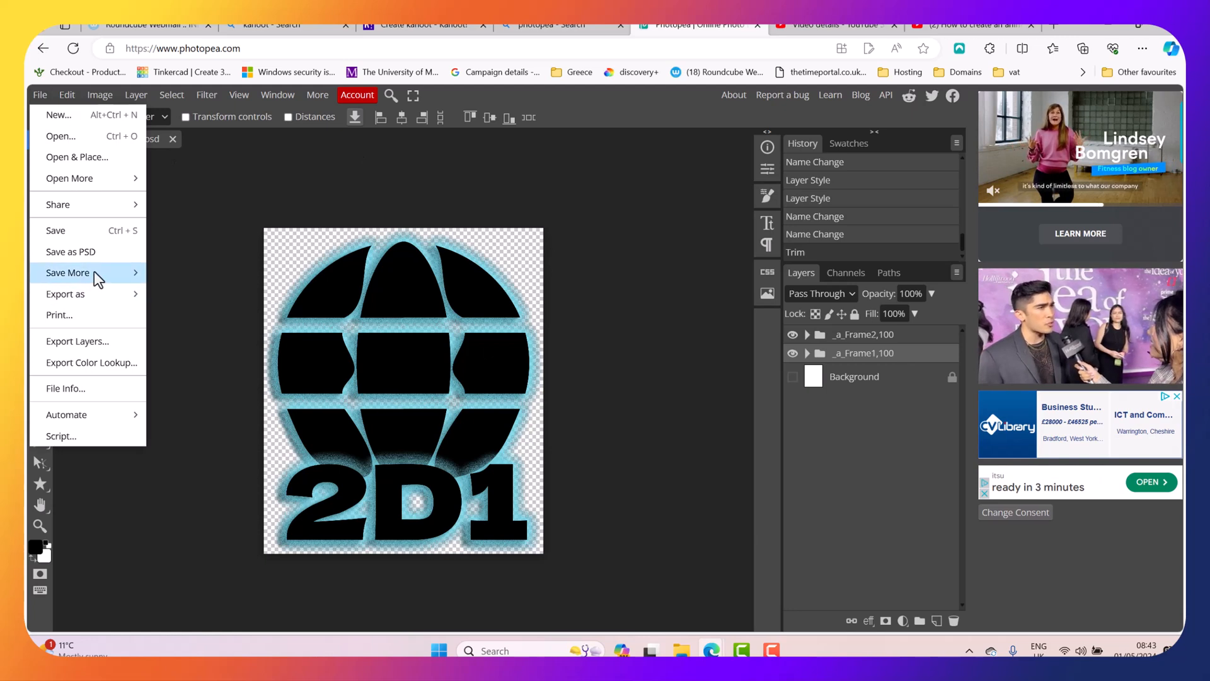
left_click(68, 272)
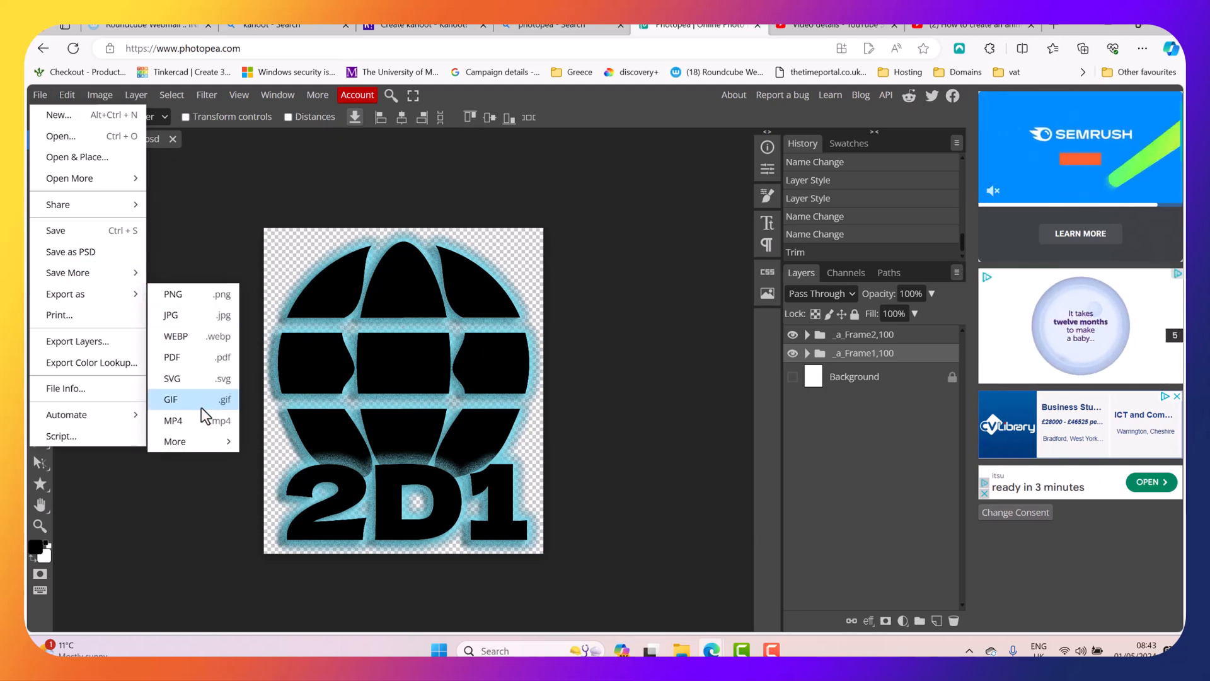
left_click(170, 399)
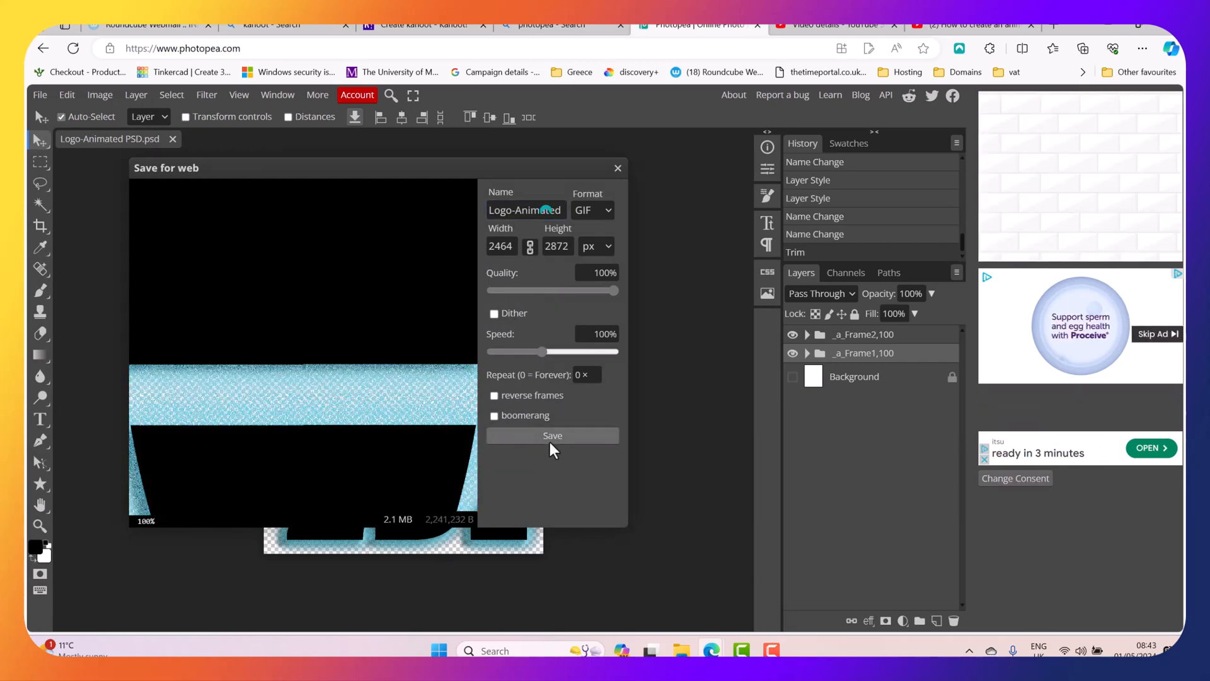
left_click(552, 435)
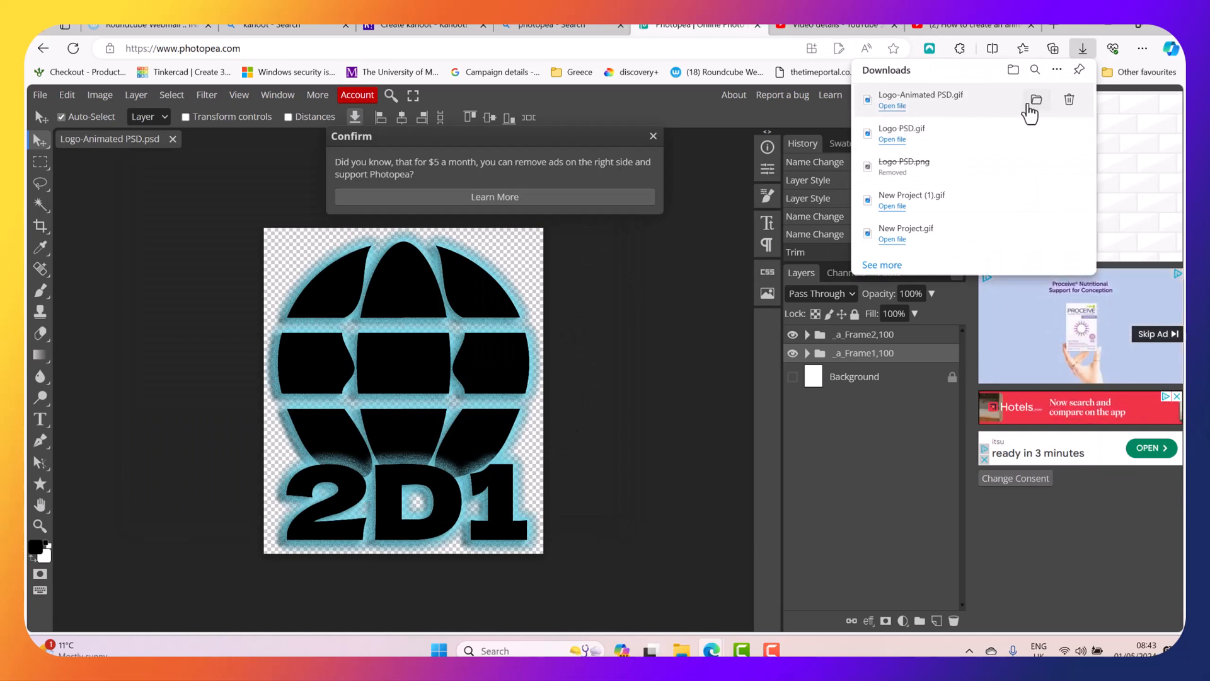
- Rename the downloaded file to Logo-Animated GIF and move it into the 2D1-Logo folder
left_click(1036, 99)
type("Logo-Animated G")
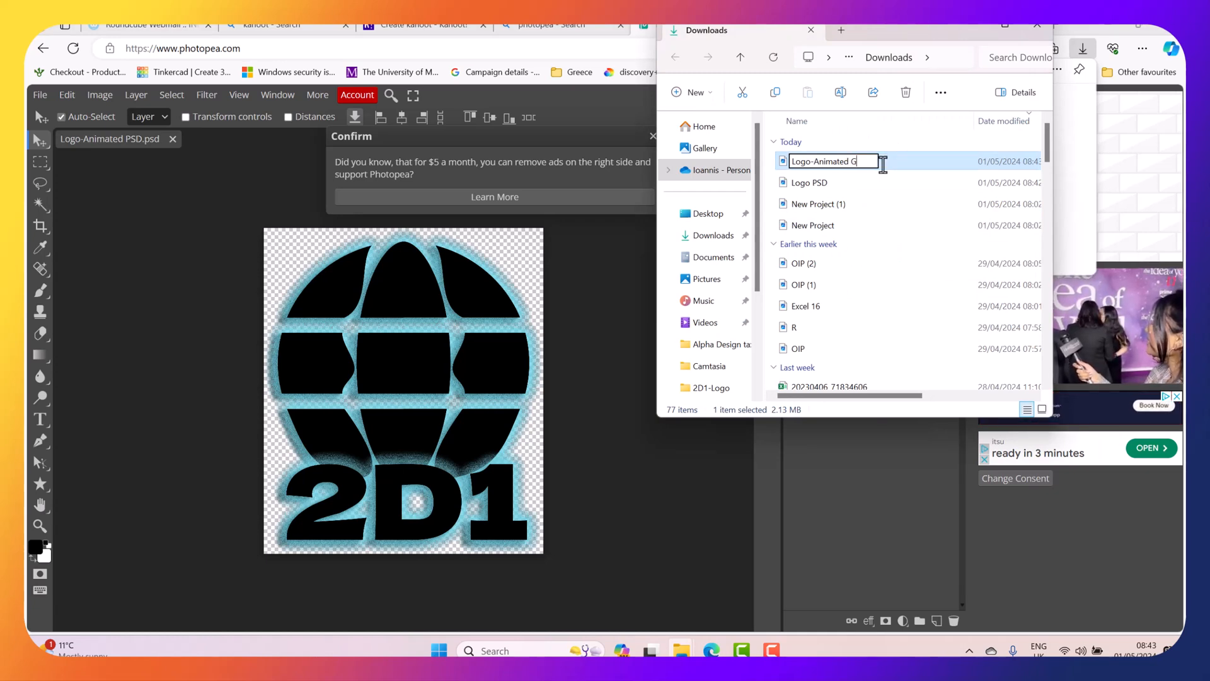
type("IF")
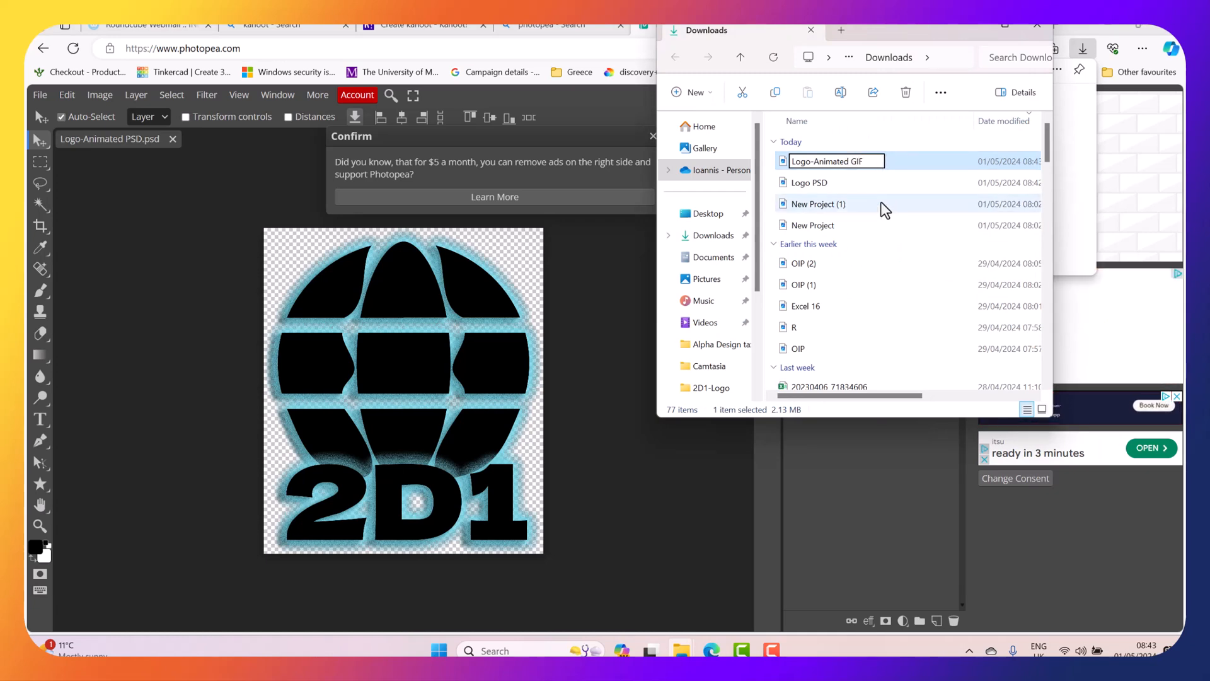
right_click(818, 204)
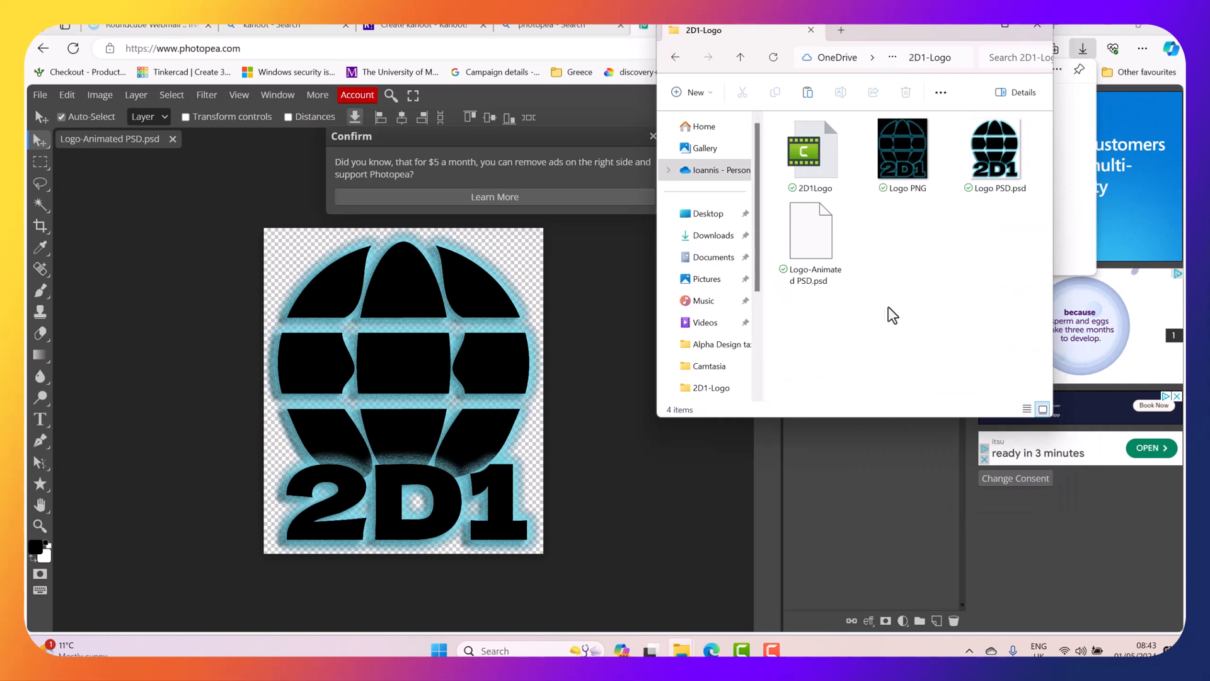
right_click(892, 314)
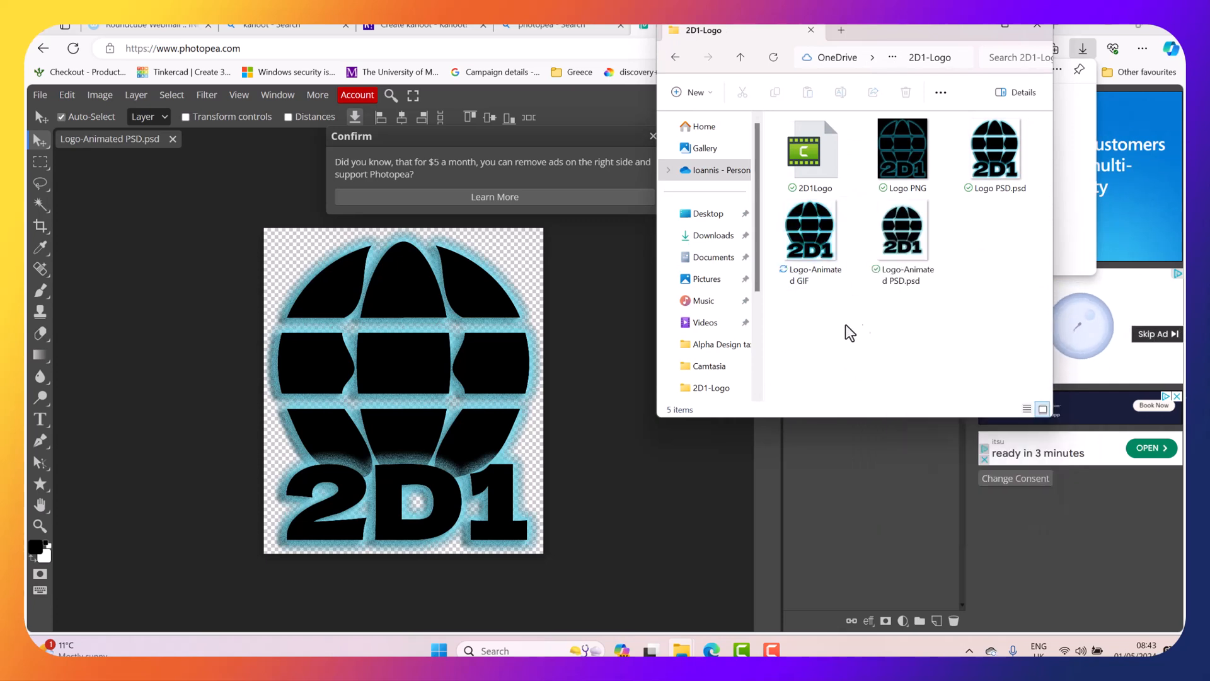
- Preview the animated GIF in Photos and the Logo PNG from the 2D1-Logo folder
right_click(811, 232)
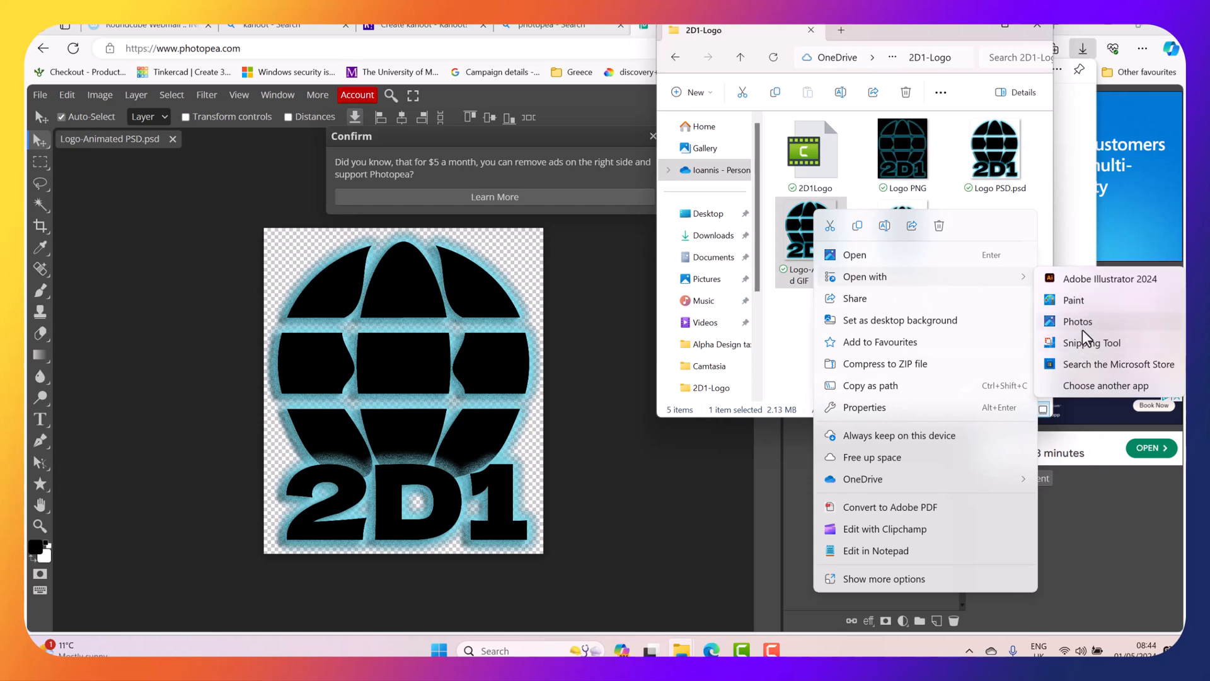
left_click(1075, 322)
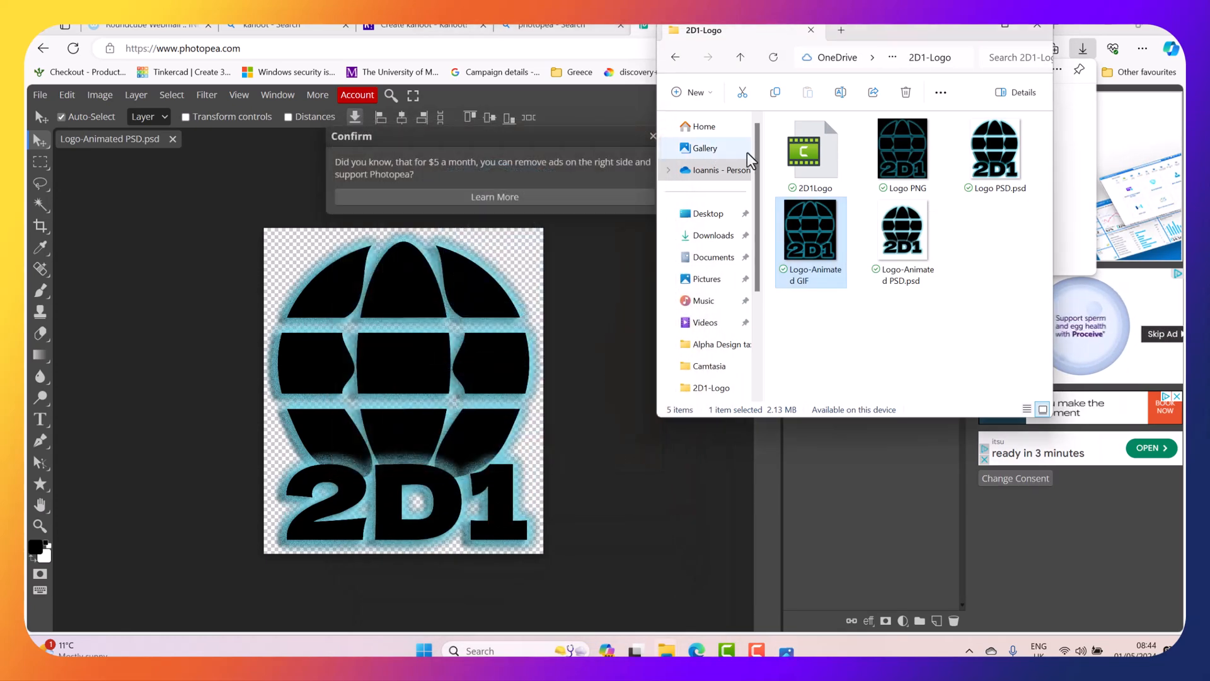
left_click(902, 154)
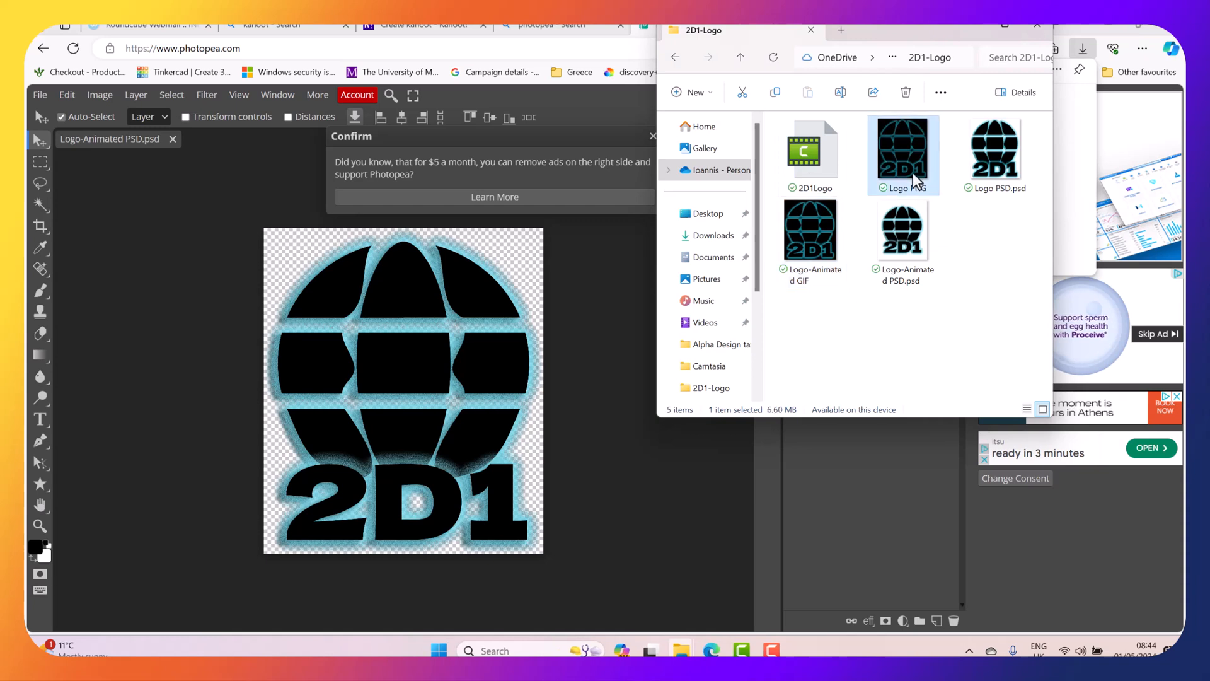
double_click(901, 154)
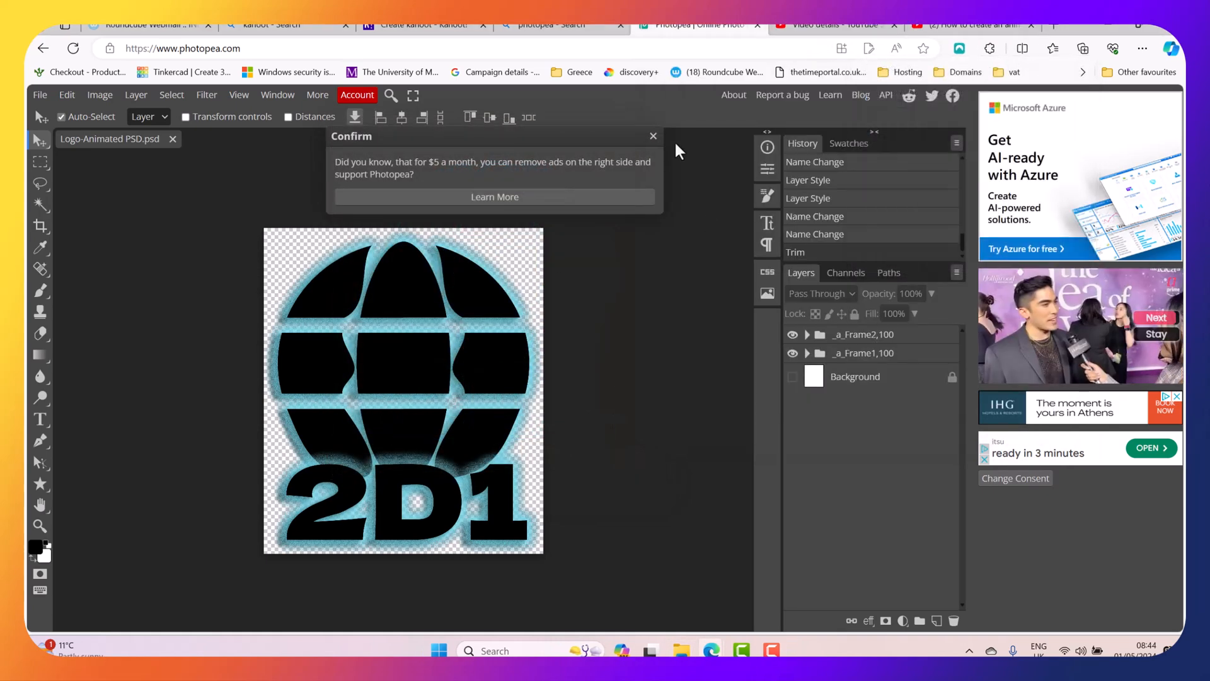
- Dismiss the ad-removal payment suggestion dialog
left_click(652, 137)
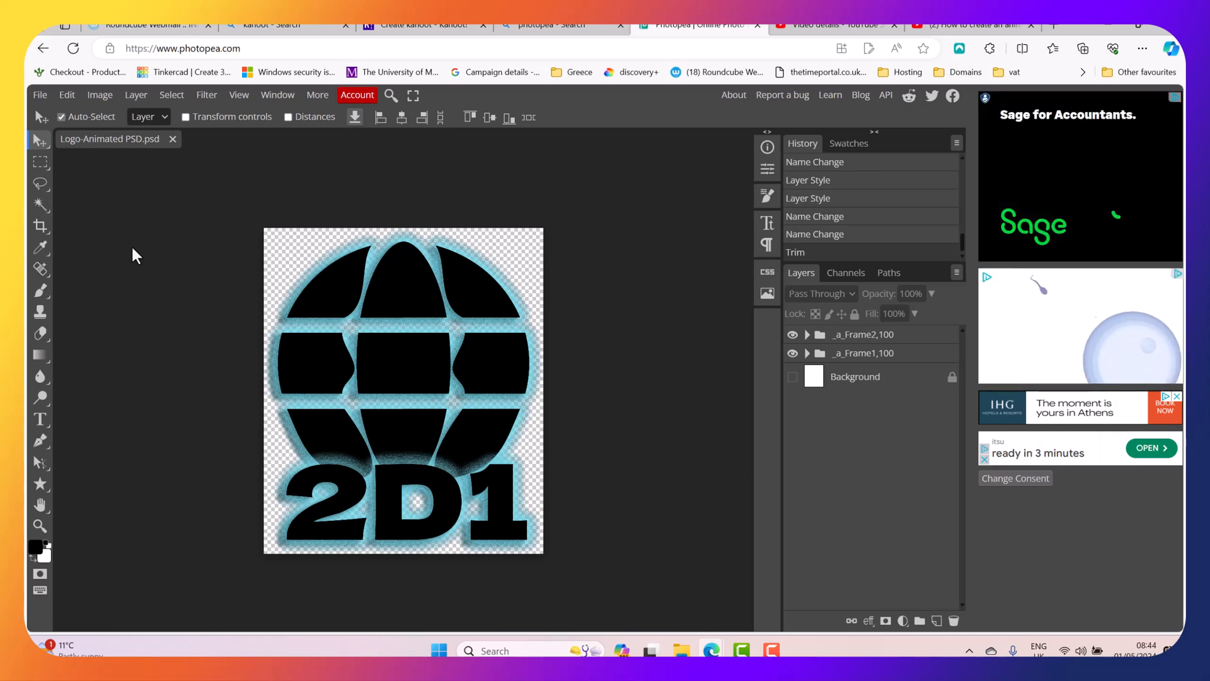
mouse_move(138, 209)
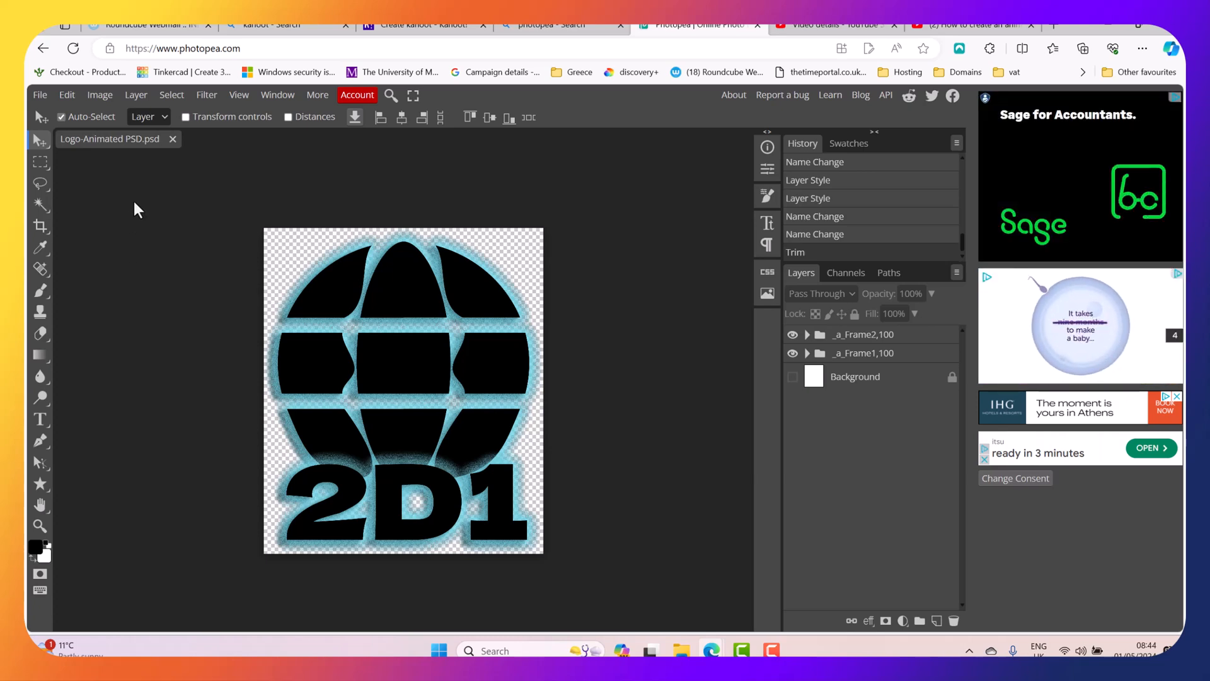